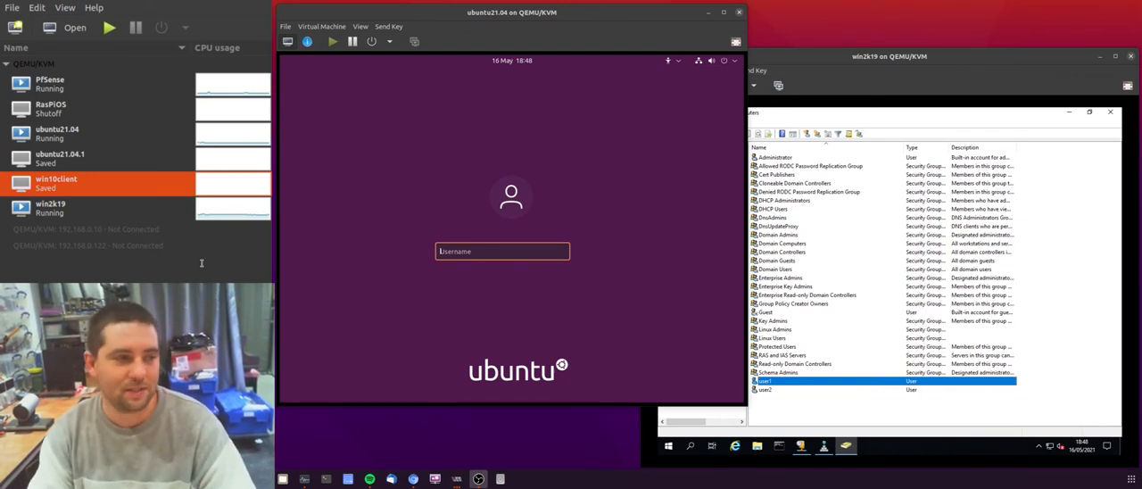
mouse_move(611, 332)
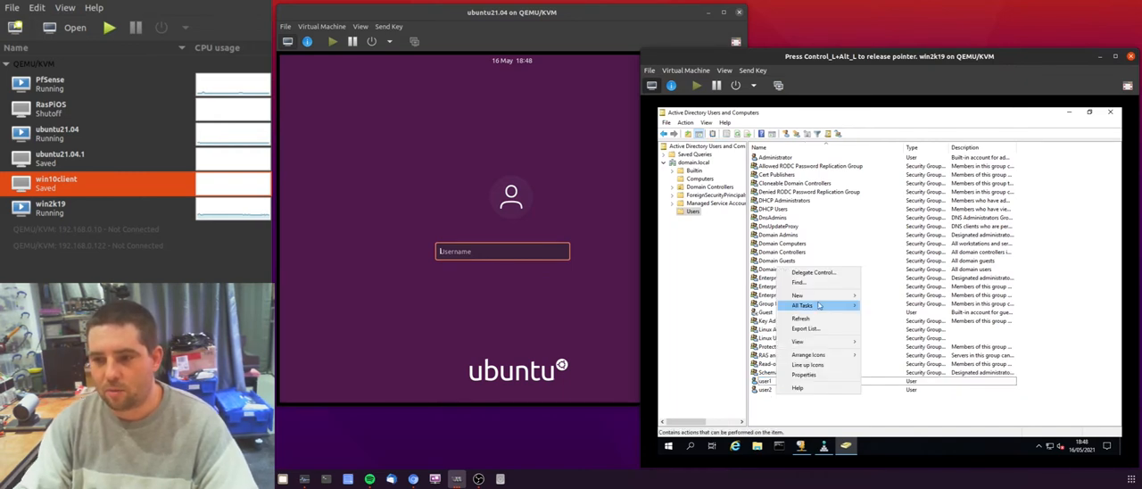
- Dismiss the Users container menu and sign the domain user in to the Ubuntu VM with its password
click(796, 296)
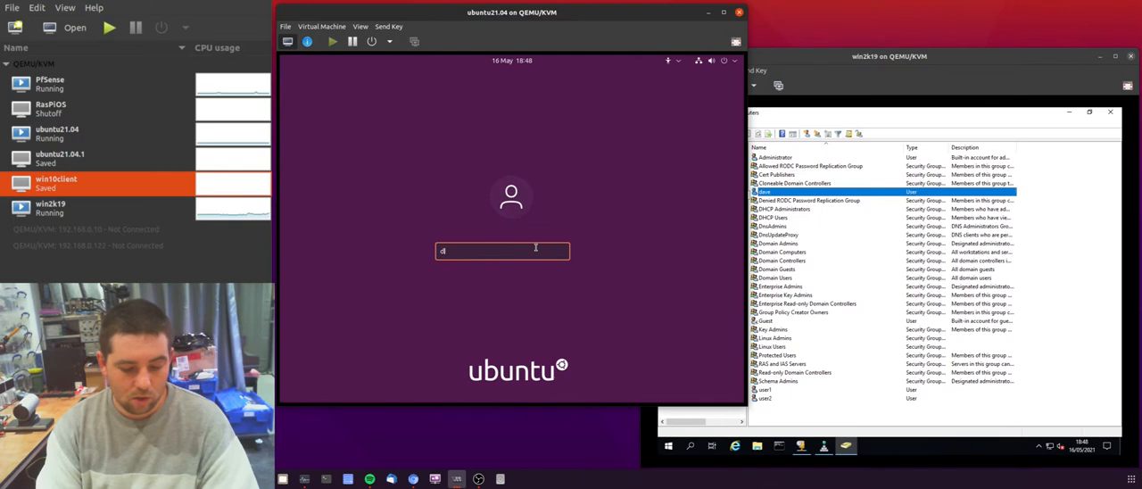
text(assword)
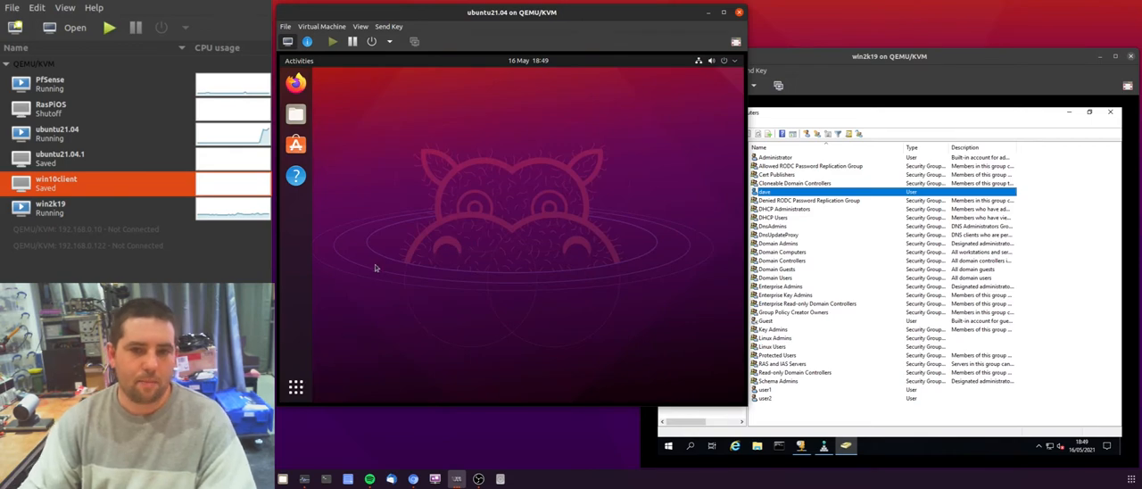
- Launch Terminal from Activities and run groups to list the signed-in account's memberships
click(296, 386)
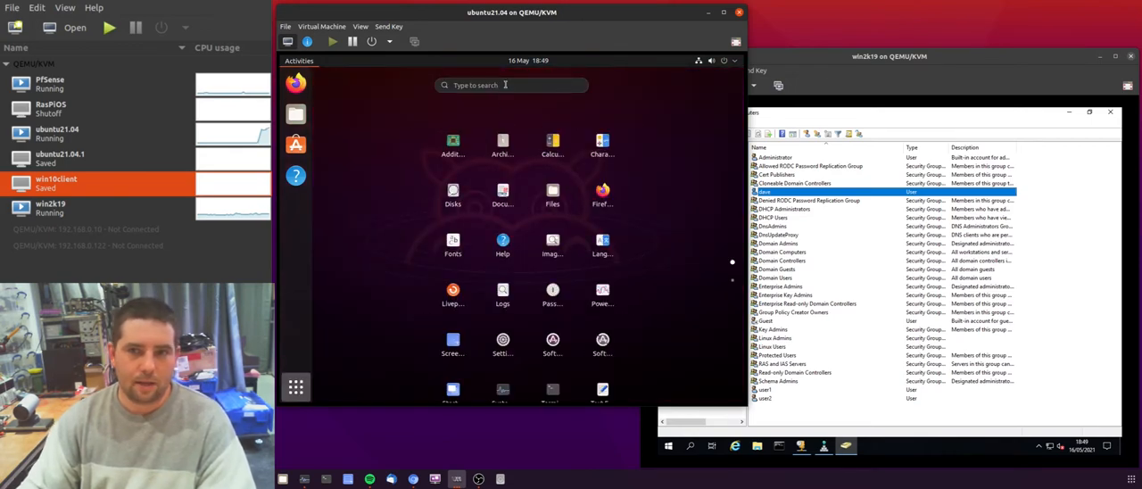
text(term)
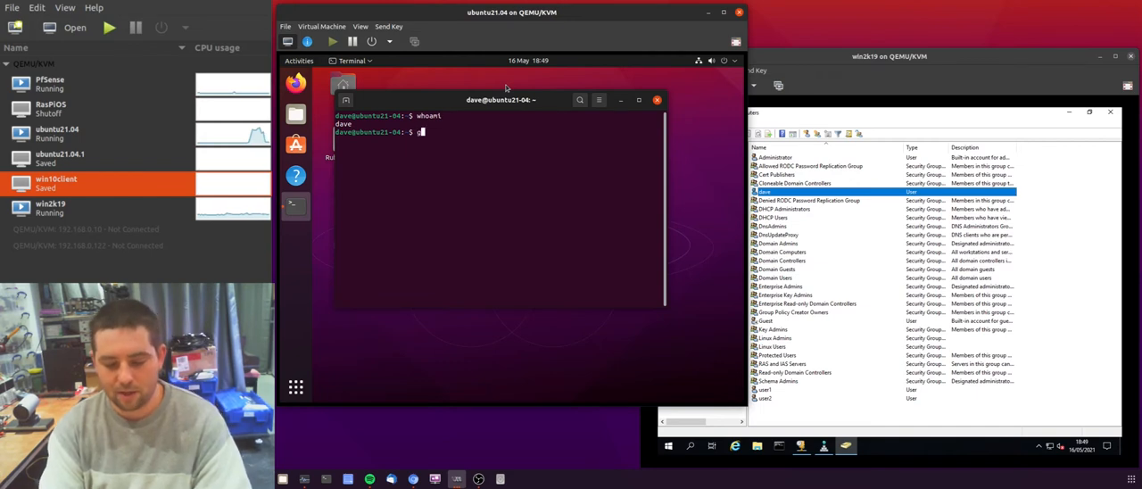
text(groups)
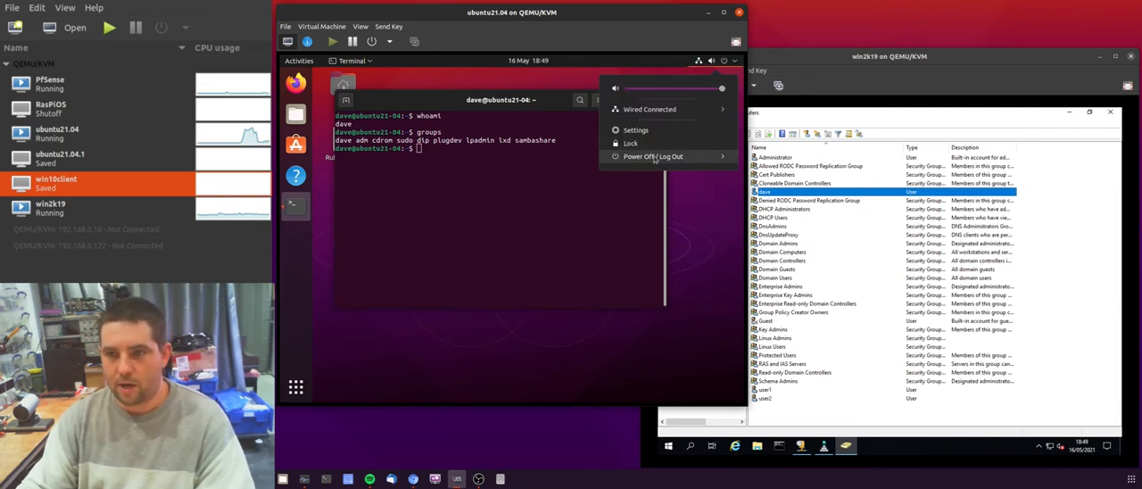
- Log the user out of the Ubuntu session via Power Off / Log Out
click(653, 157)
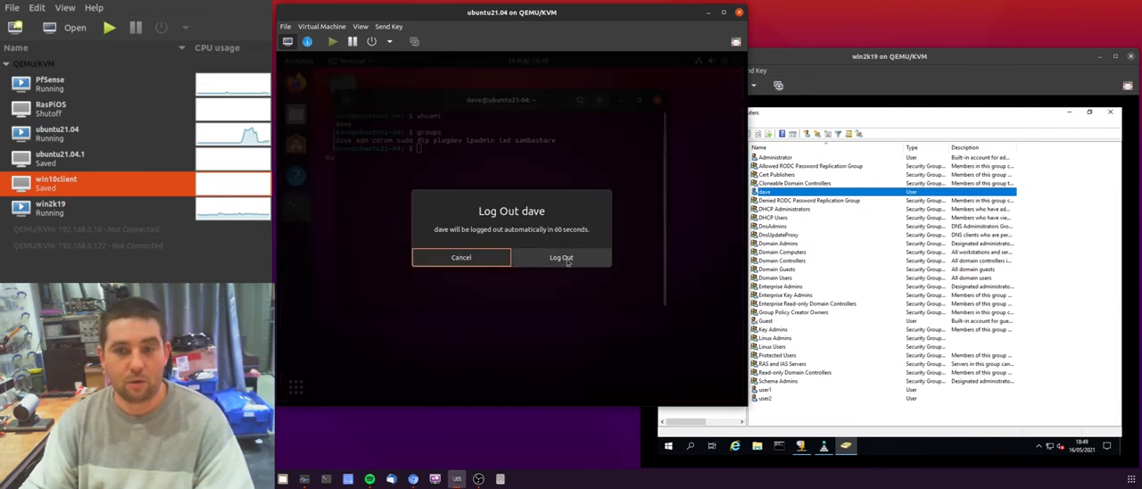
click(561, 257)
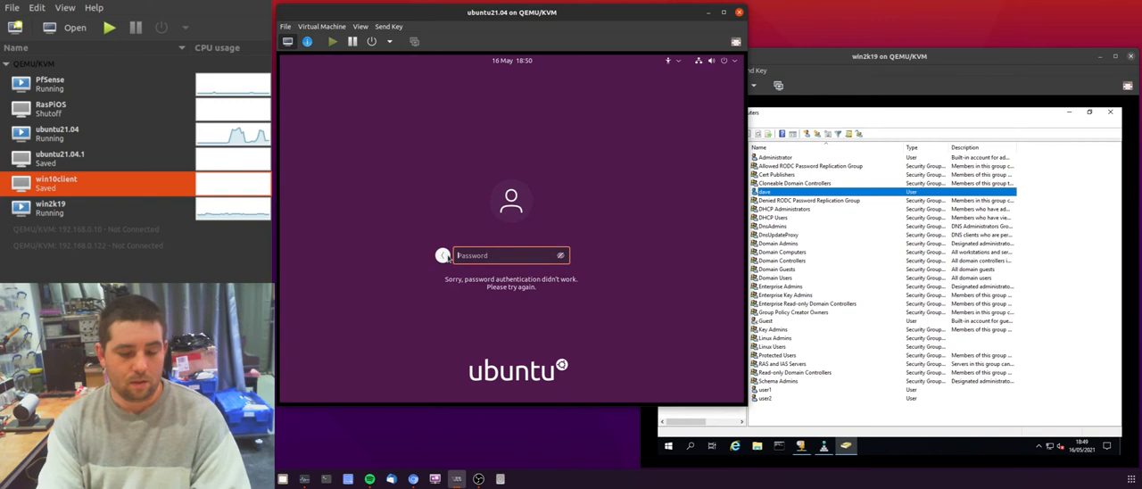
text(dave@domain.local)
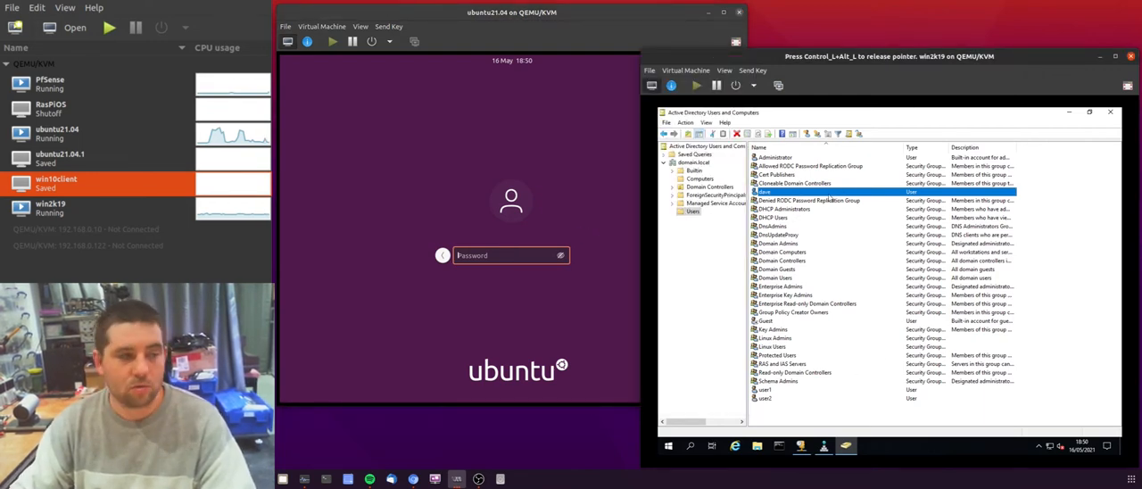
double_click(764, 191)
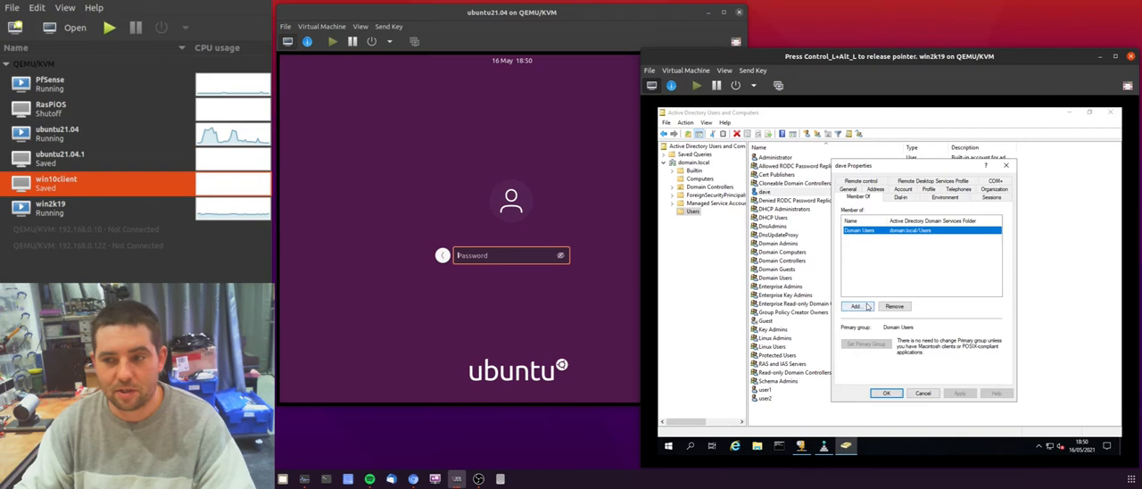
- Add the extra group on the Member Of page and save the membership change
click(855, 307)
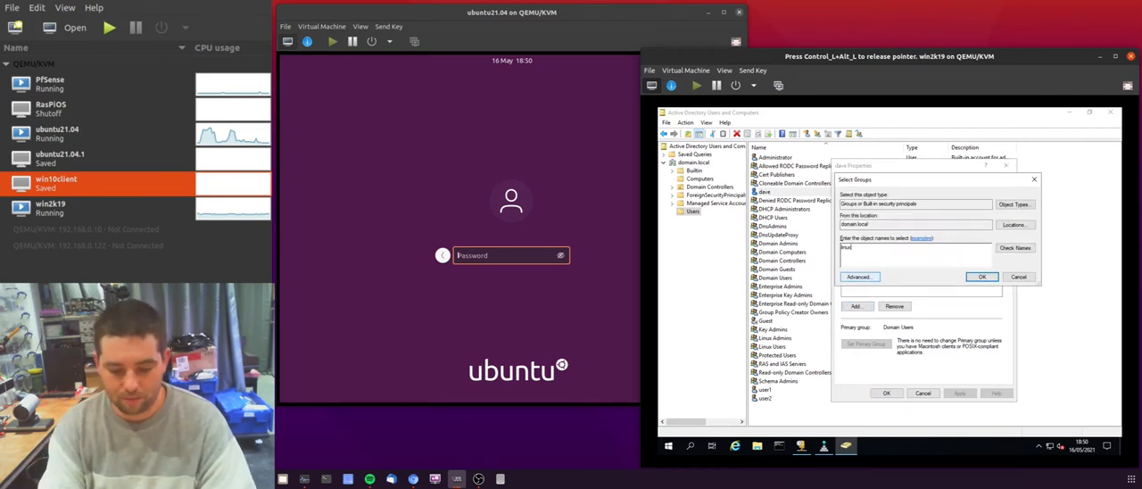
click(982, 277)
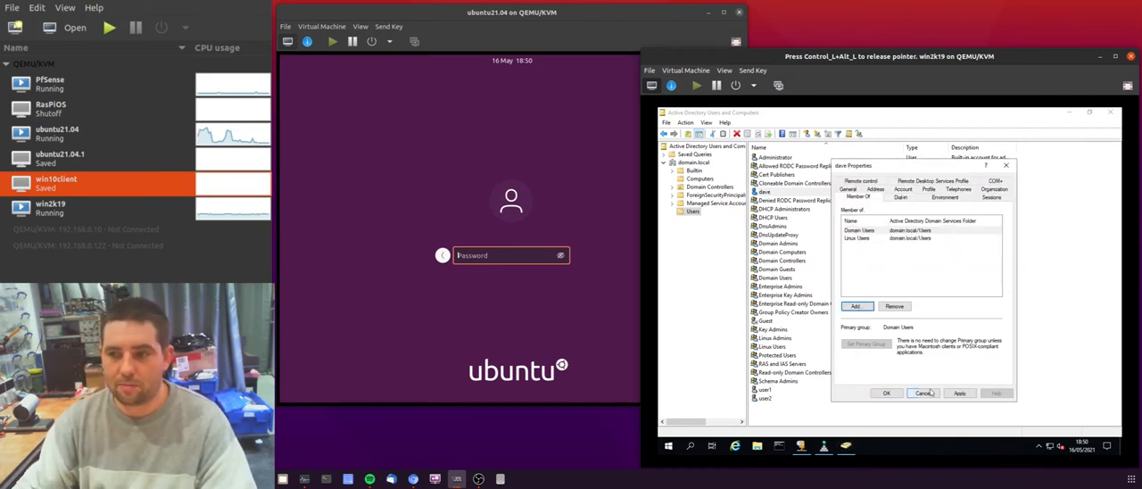
click(922, 393)
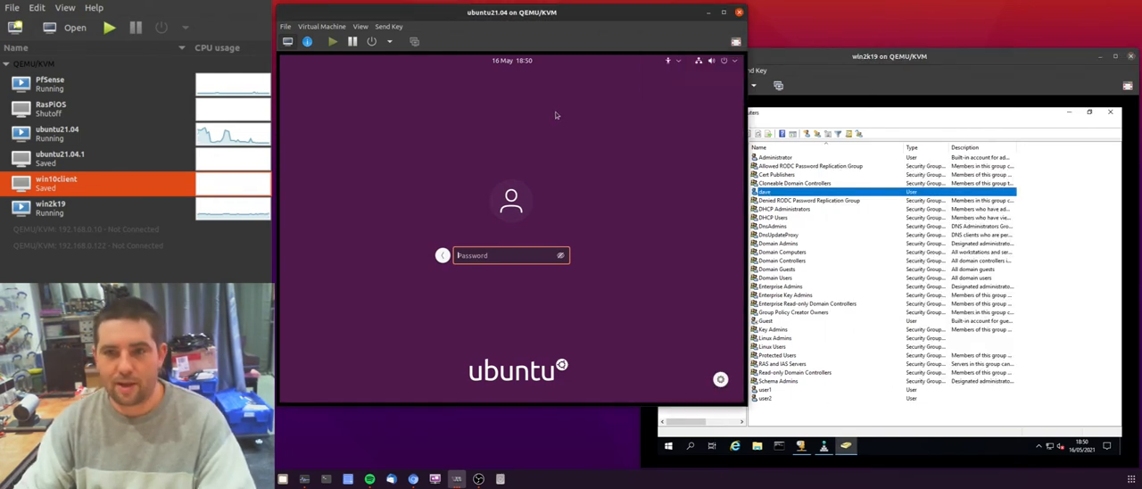
- Sign in to Ubuntu as dave@ with the domain password
text(password)
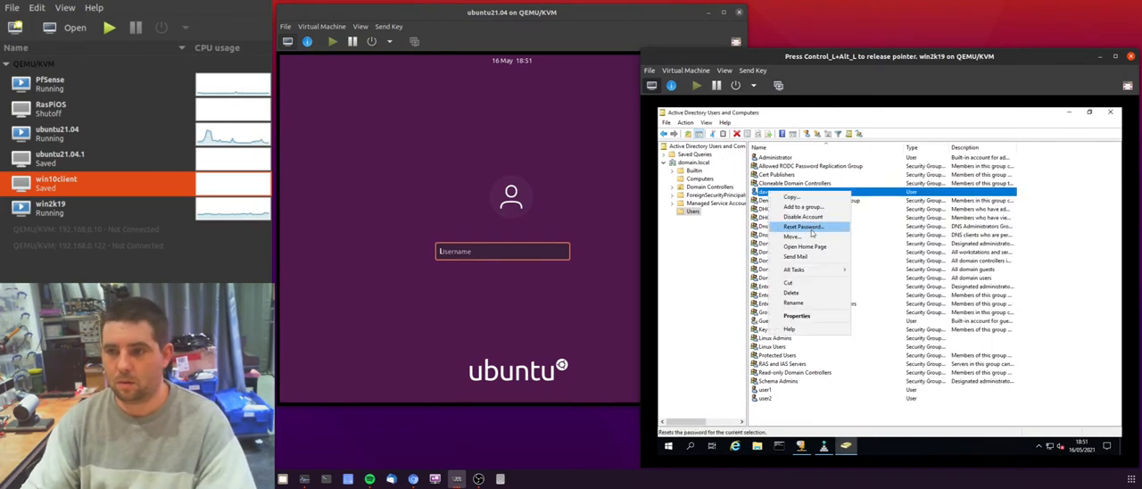
text(dave@)
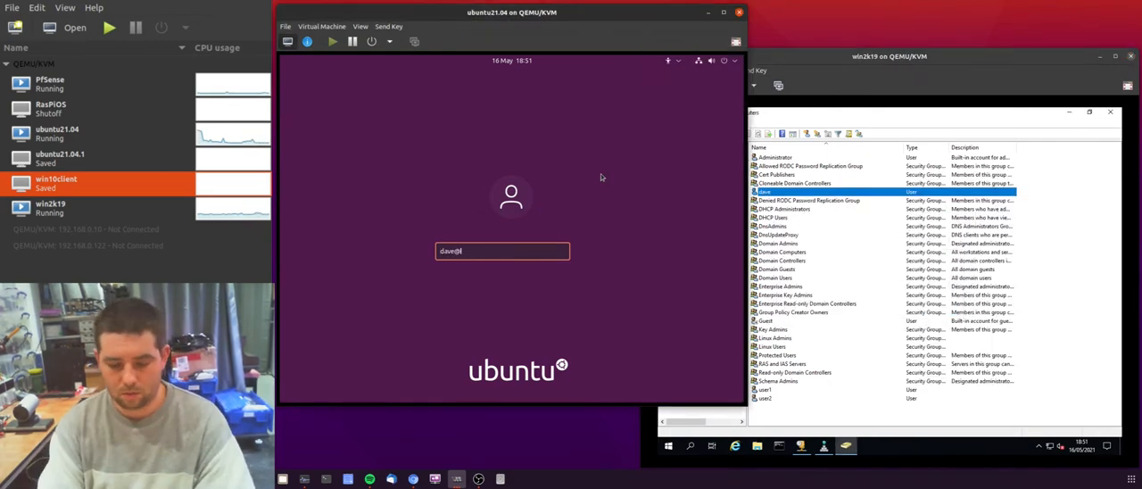
text(password)
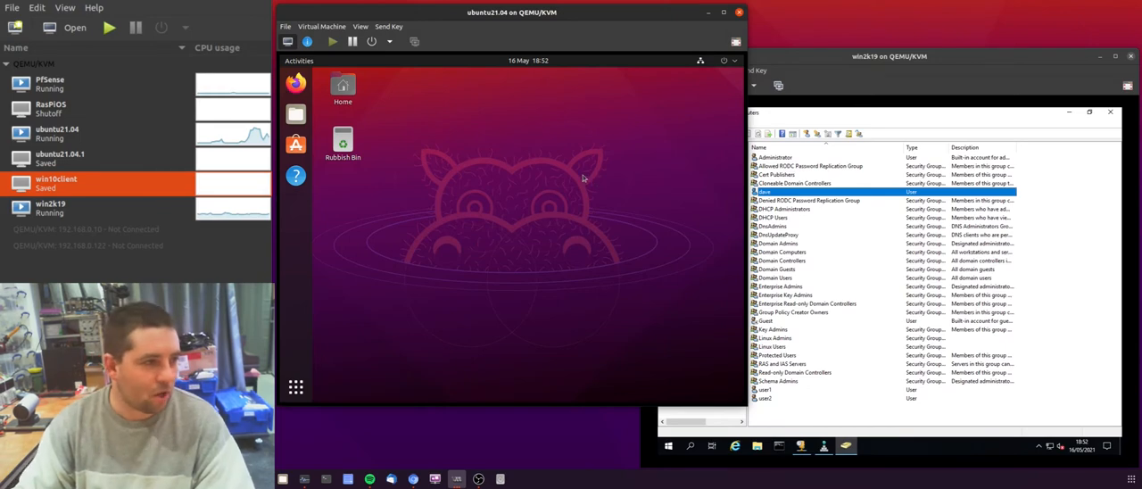
mouse_move(539, 254)
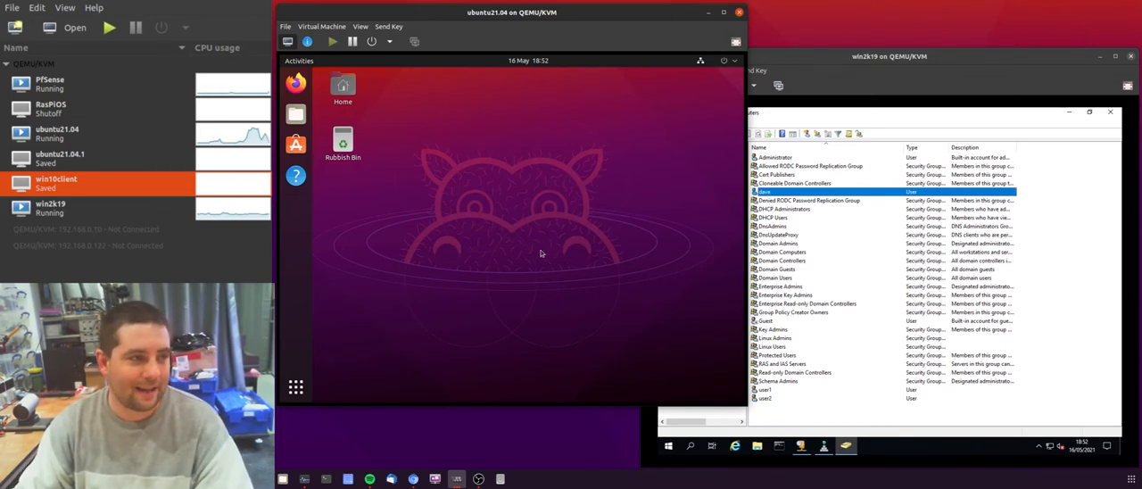
mouse_move(532, 268)
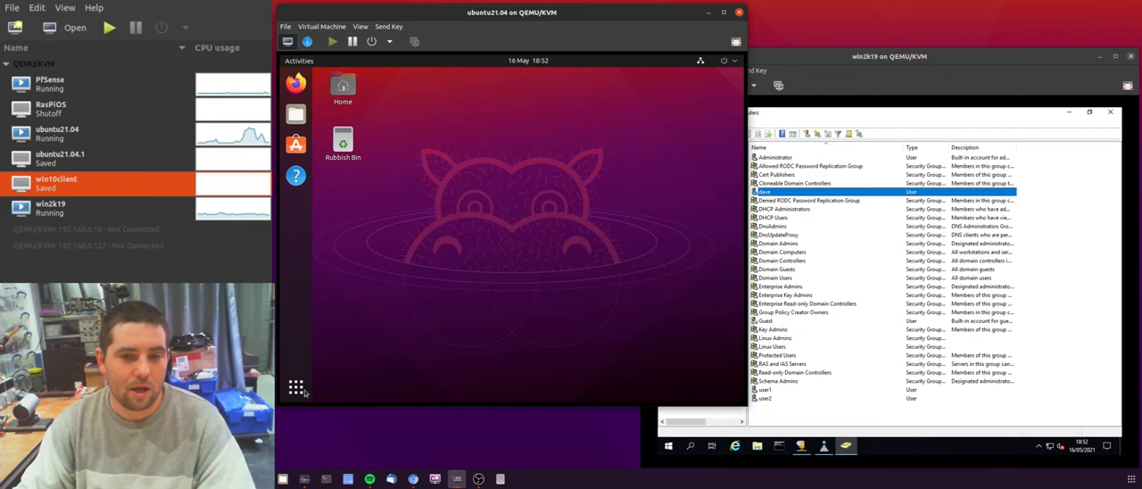
- Run whoami and groups in a terminal to check the domain account and its groups
text(ter)
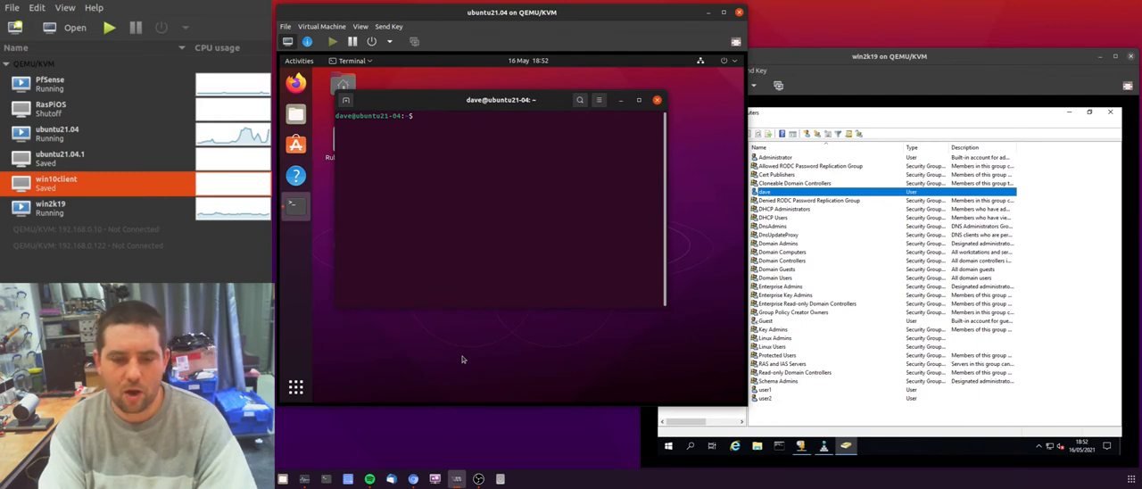
text(whoami)
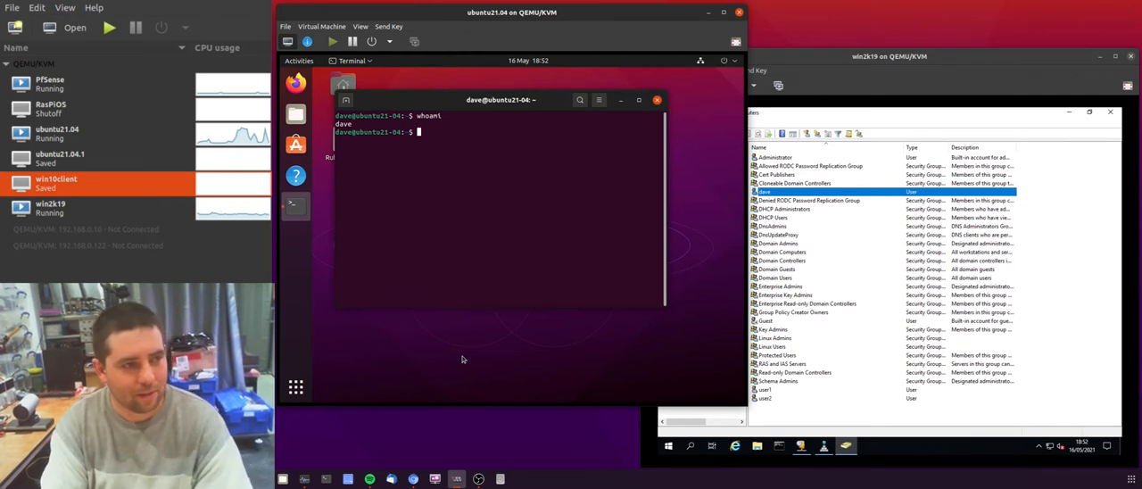
text(g)
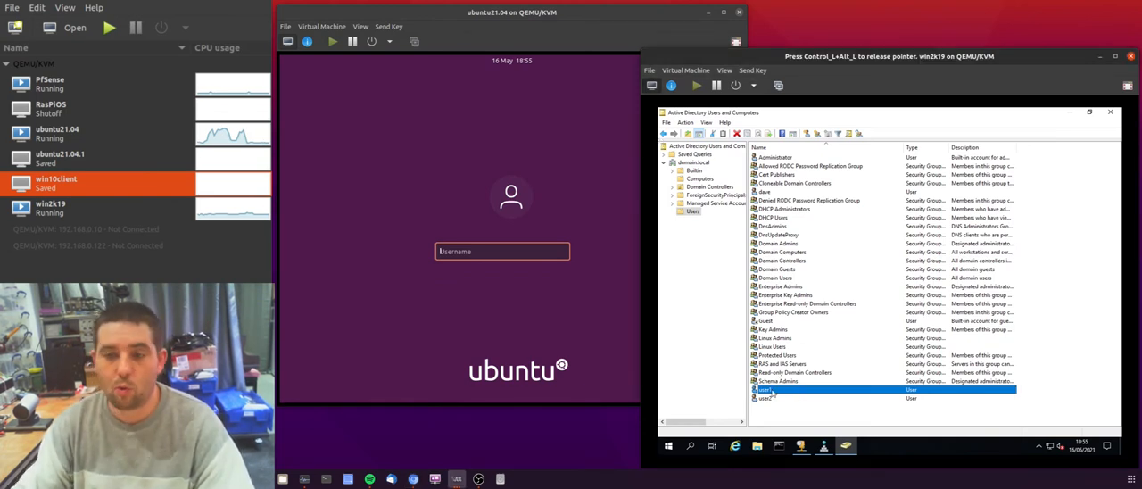
- Disable the user account in AD Users and Computers and acknowledge the disabled message
right_click(764, 389)
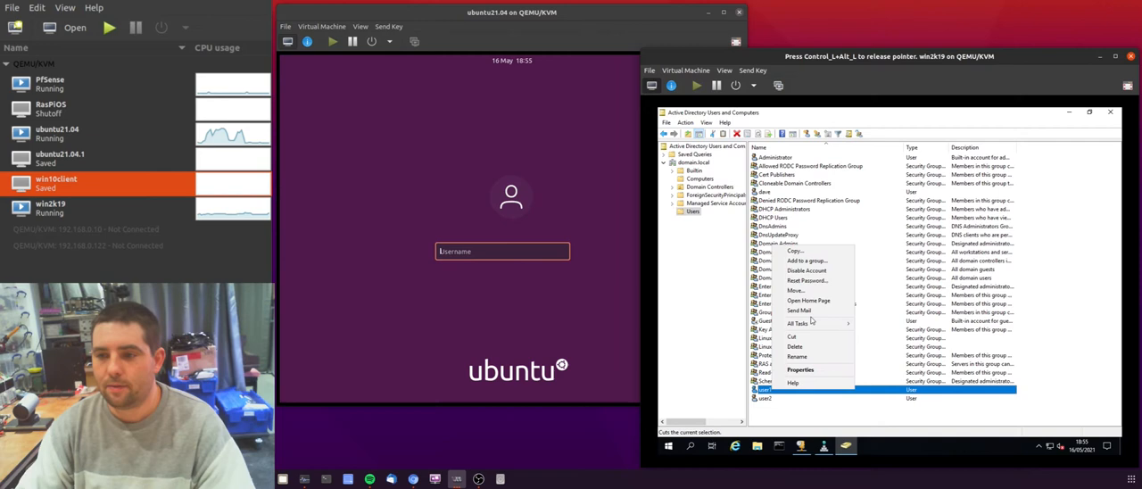
click(805, 271)
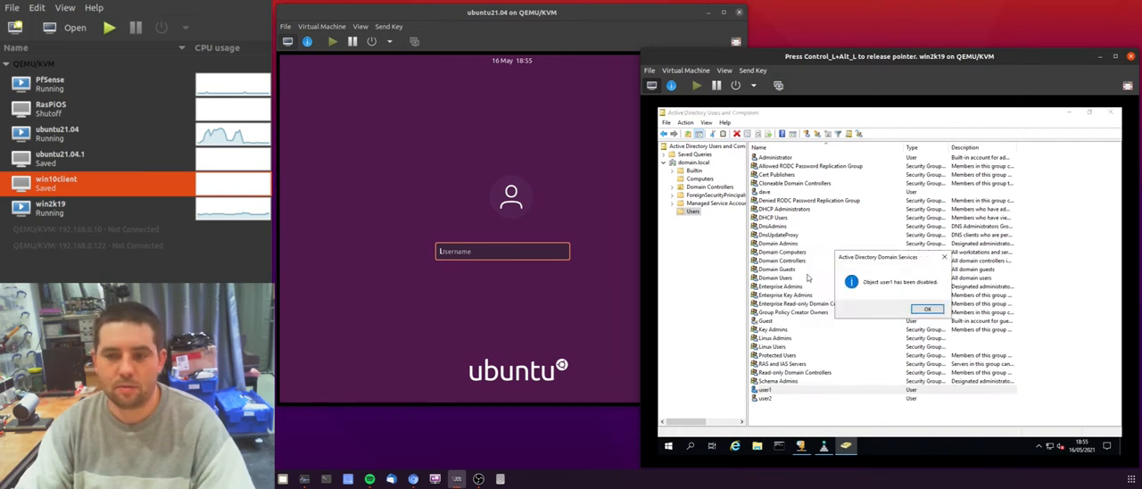
click(928, 309)
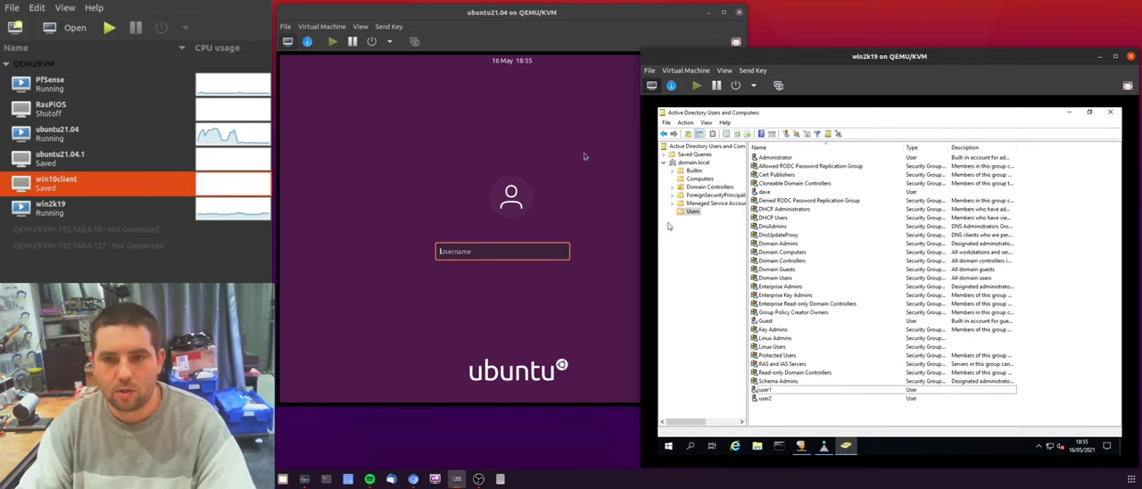
- Attempt the Ubuntu login as user1, adjust the AD account again, and sign in with the existing password
text(user1)
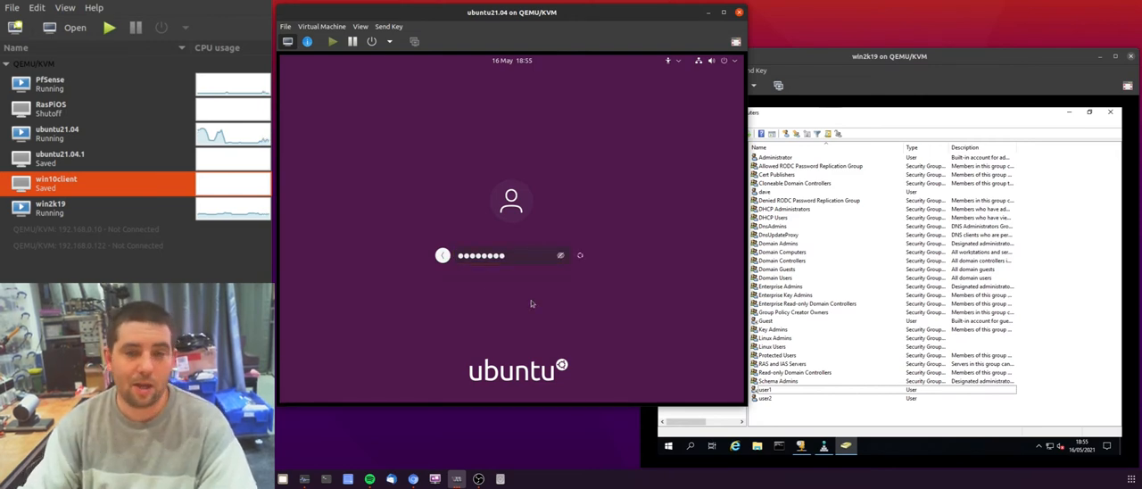
key(Return)
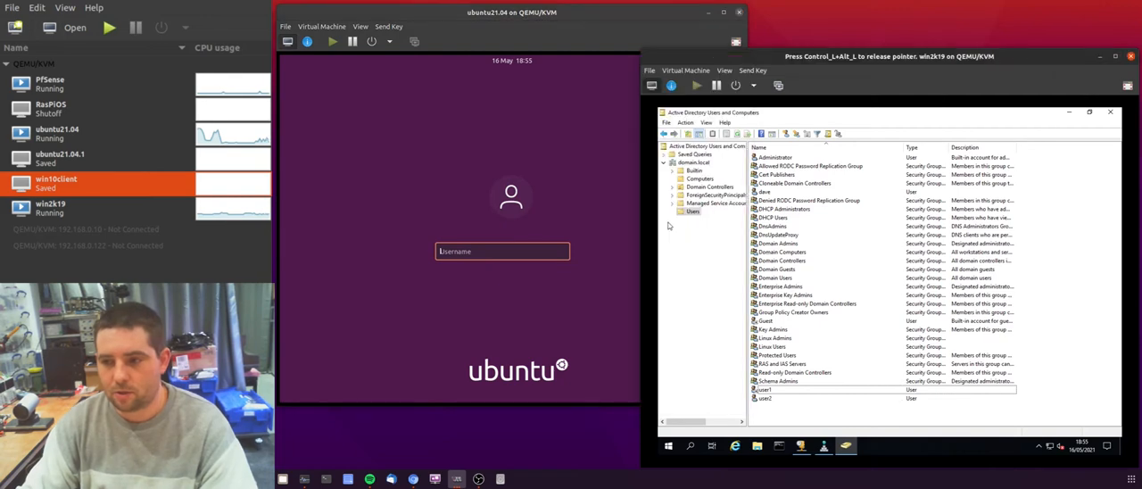
right_click(764, 389)
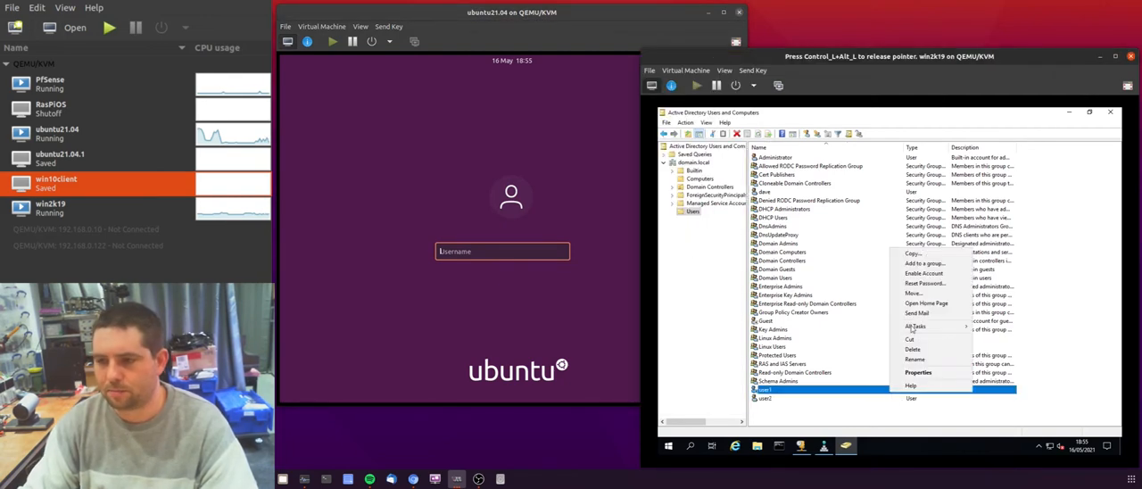
text(us)
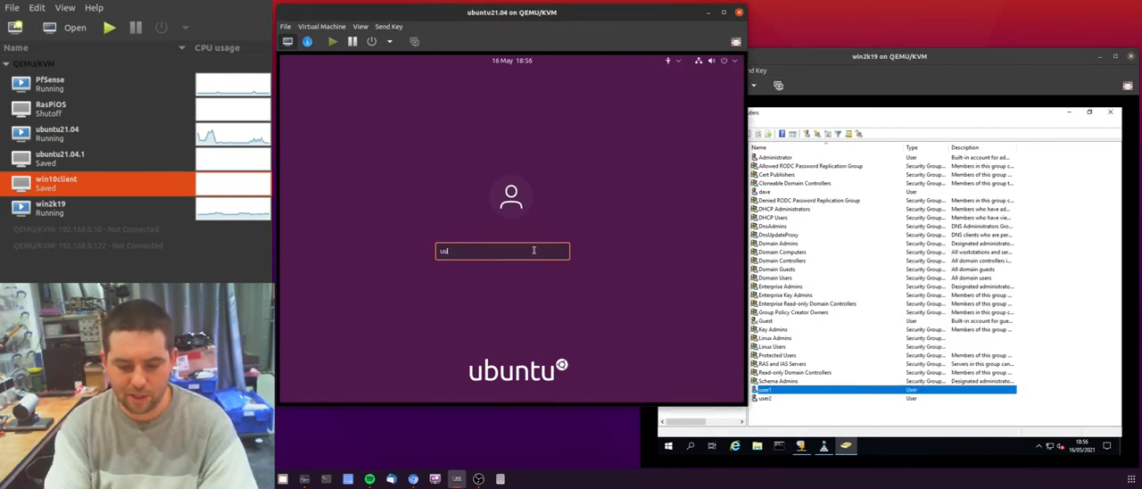
text(password)
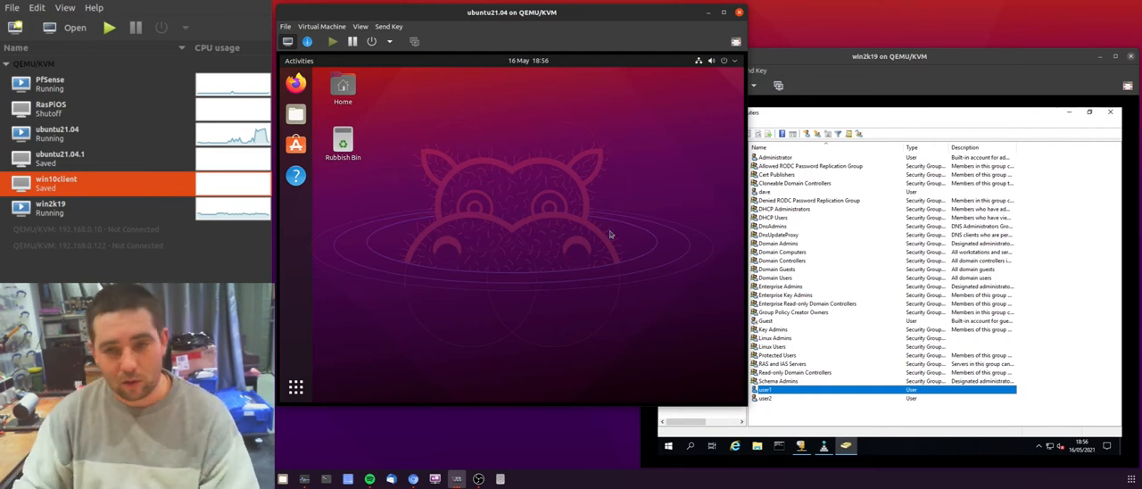
mouse_move(600, 218)
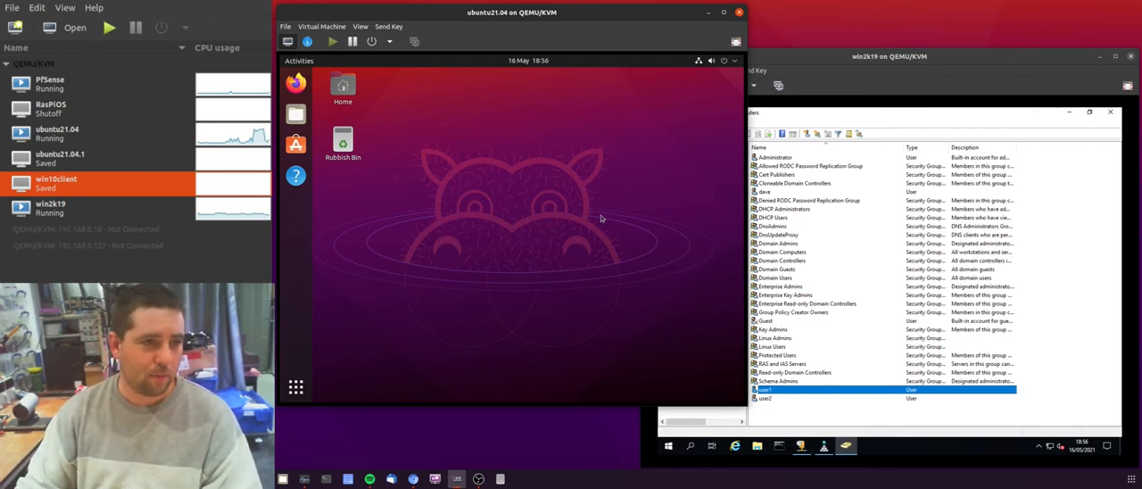
- Reopen the AD user's properties and answer the expired-password prompt at the Ubuntu login
double_click(764, 389)
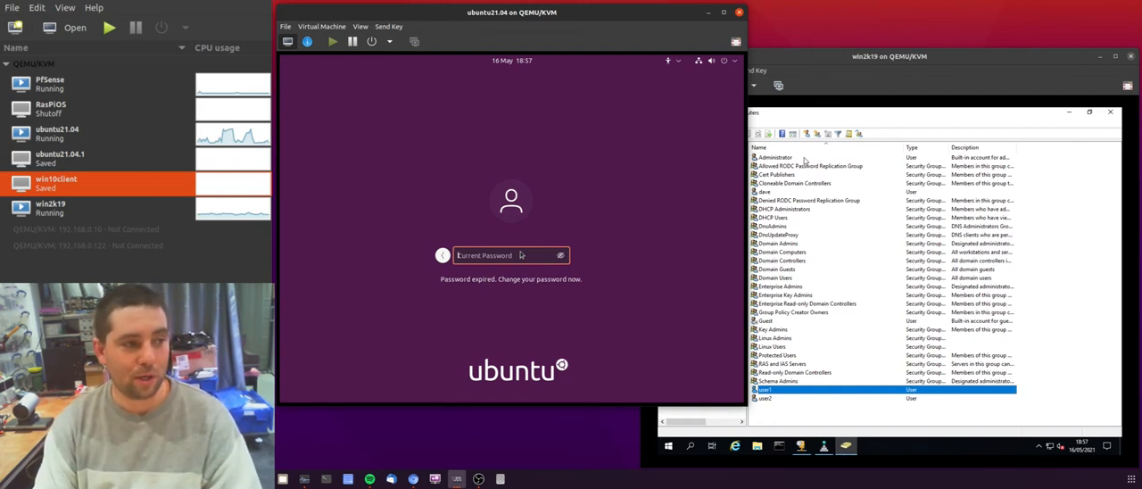
text(a)
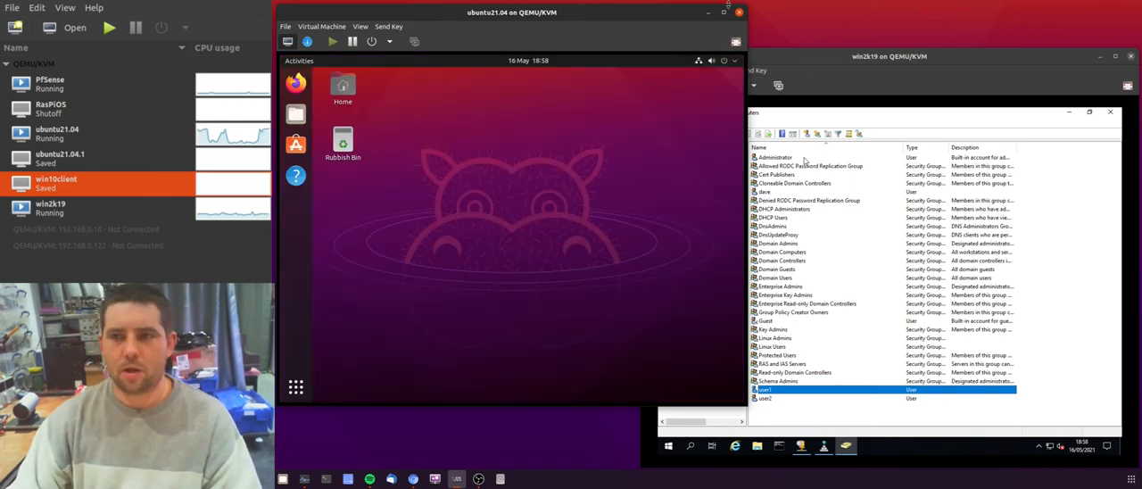
- Save the Ubuntu VM's state to disk from the Virtual Machine menu
click(390, 41)
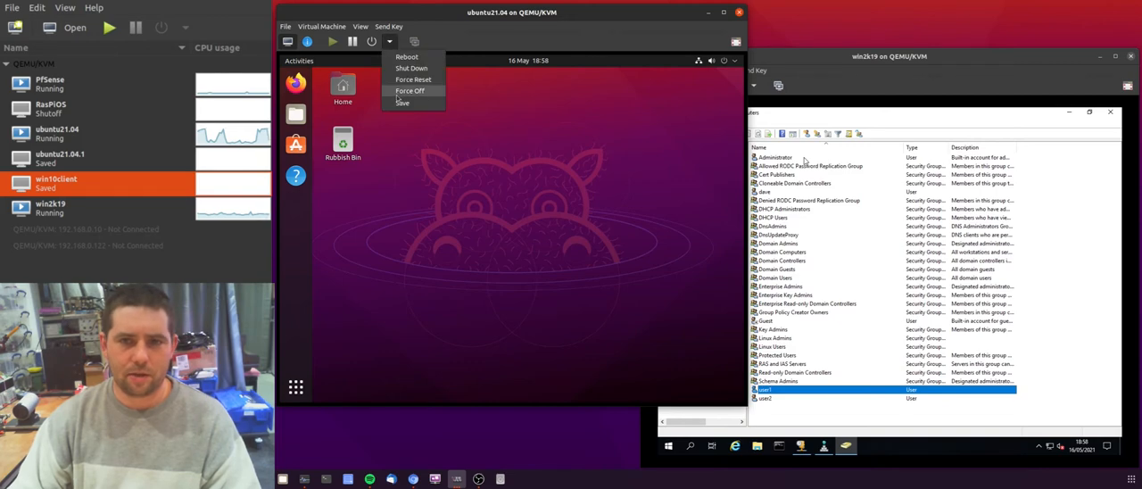
click(509, 260)
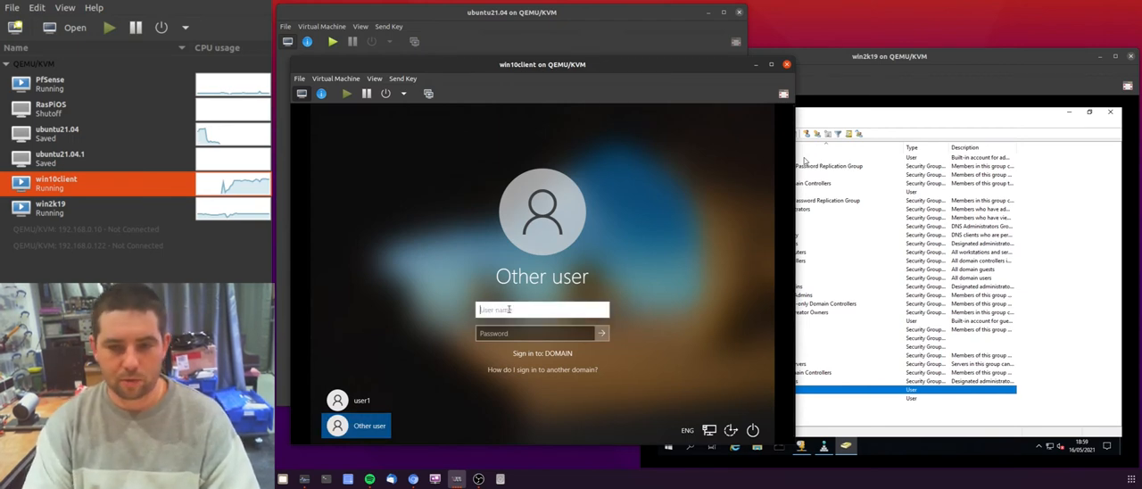
- Enter user1 as the Other user on the Windows 10 client sign-in screen
text(u)
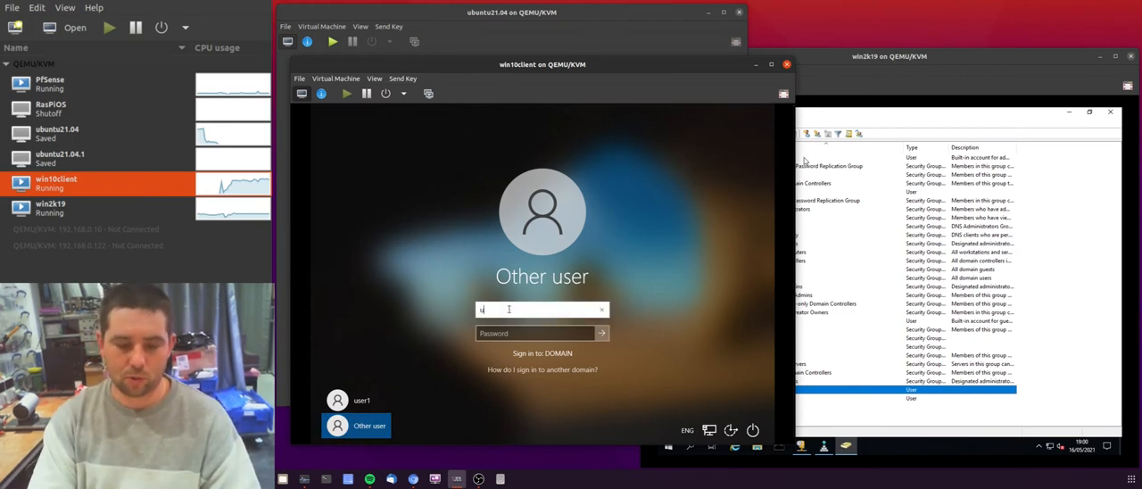
text(ser1)
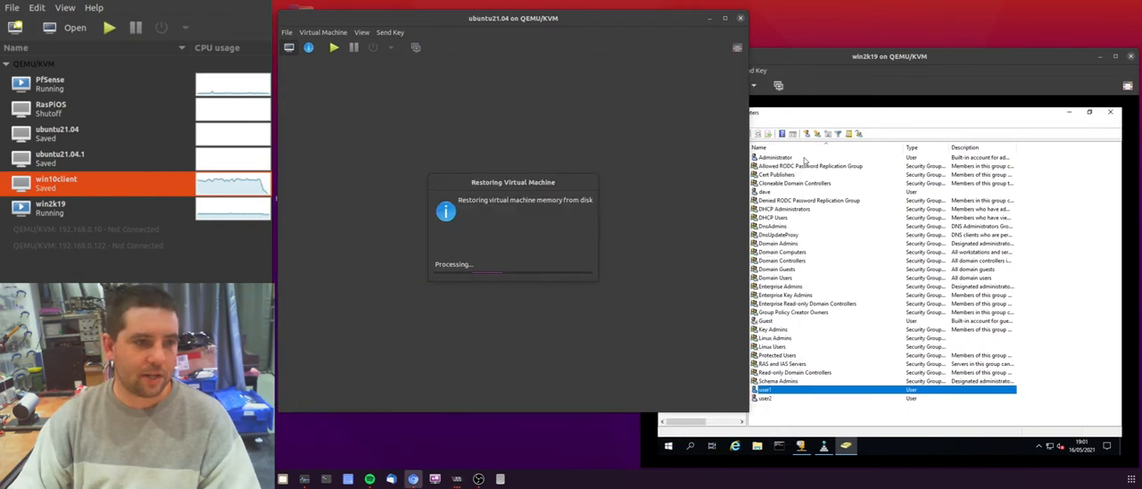
mouse_move(723, 305)
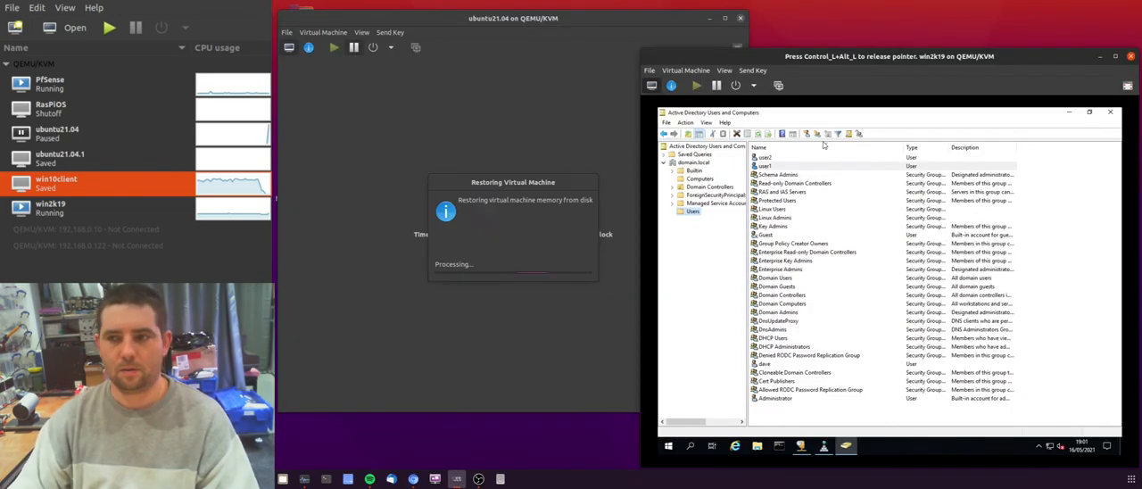
- Bring up user1's AD properties on the Account tab and review its account options
double_click(764, 164)
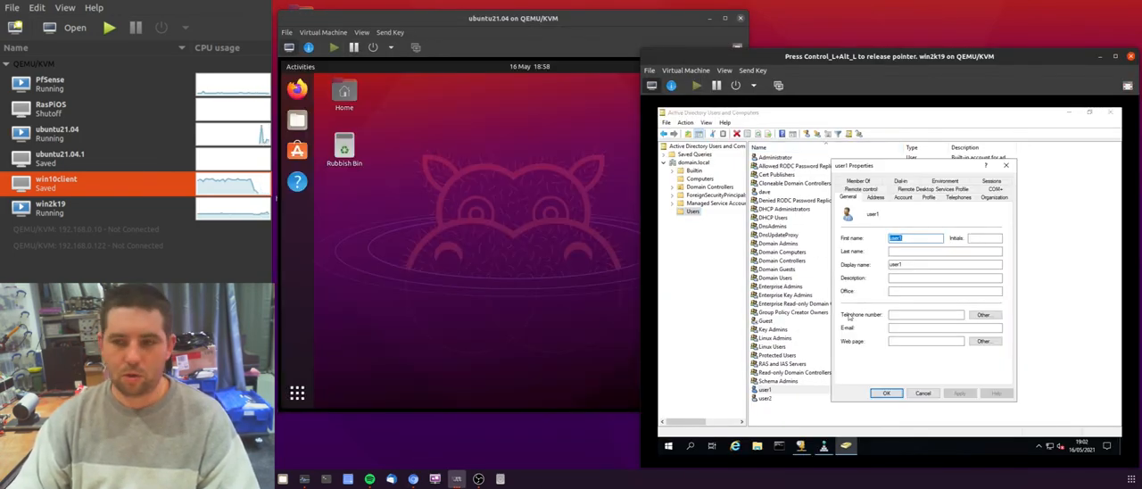
click(903, 197)
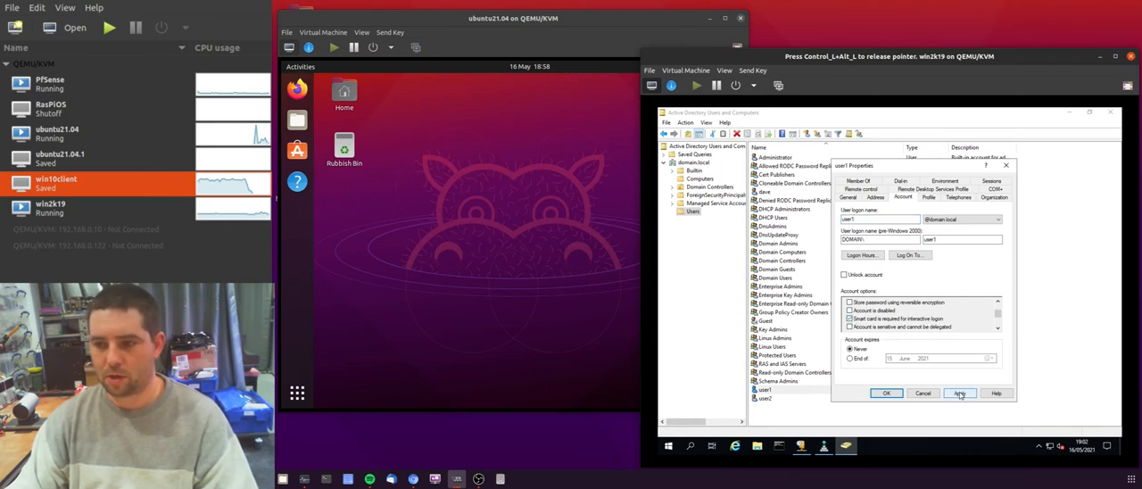
click(961, 392)
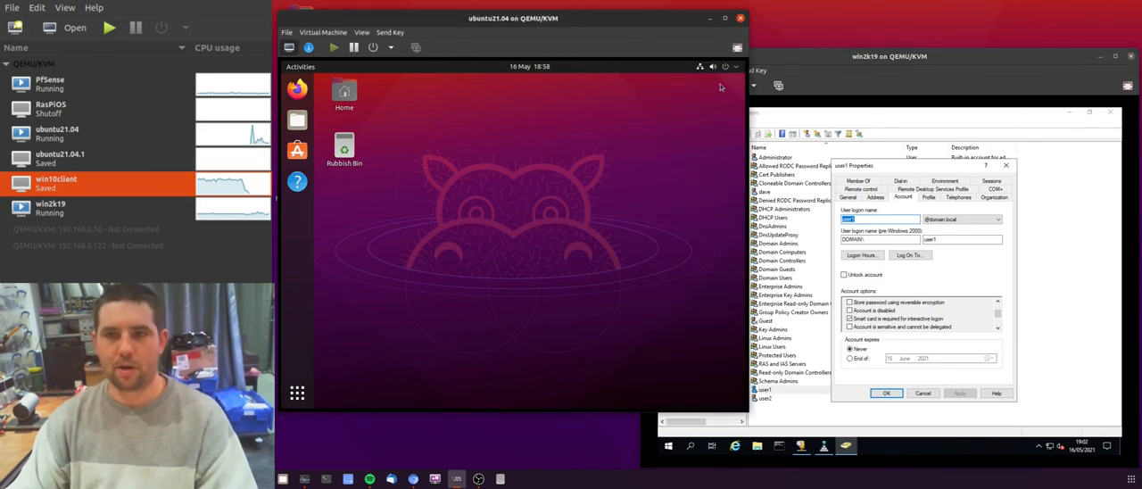
- Log the AD user out of the restored Ubuntu desktop
click(721, 66)
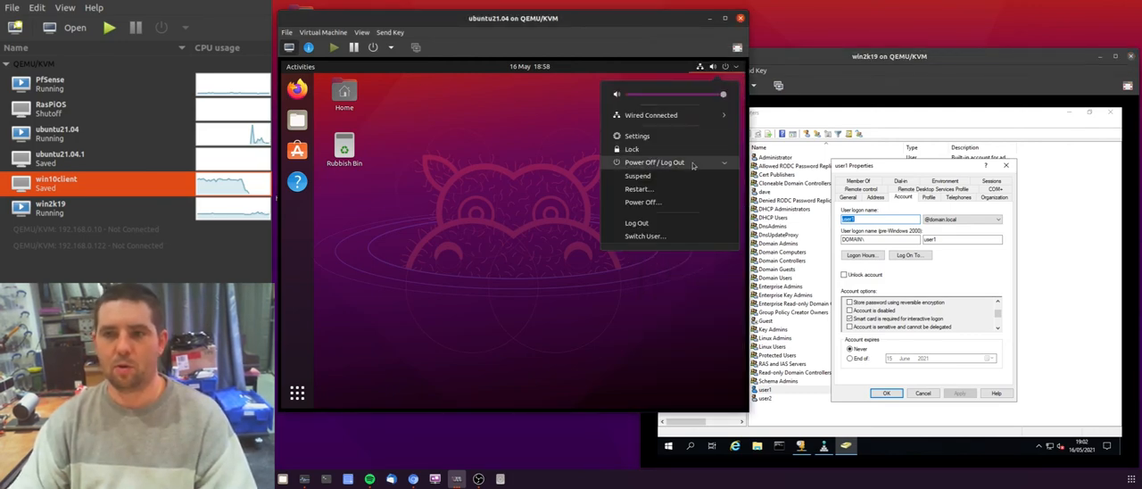
click(638, 222)
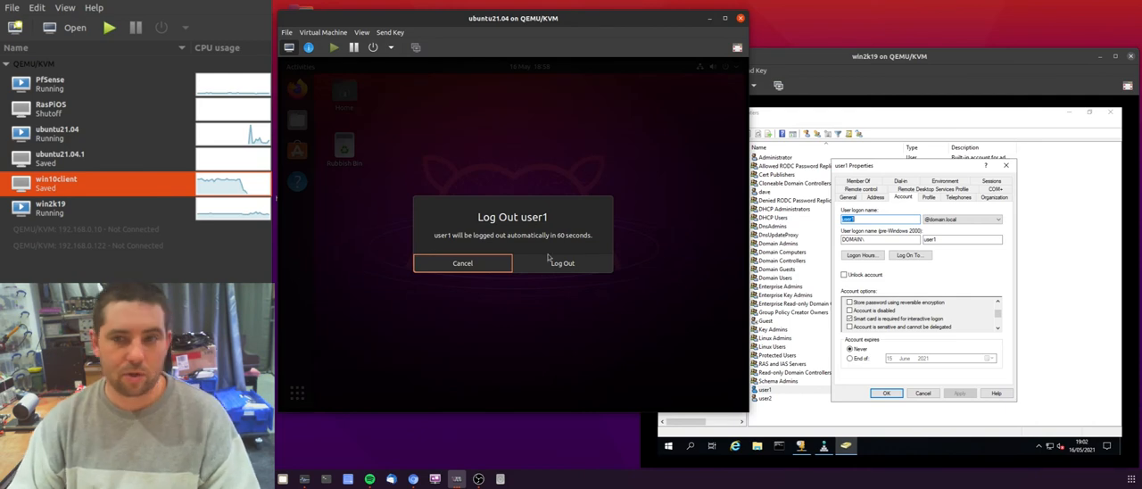
click(562, 263)
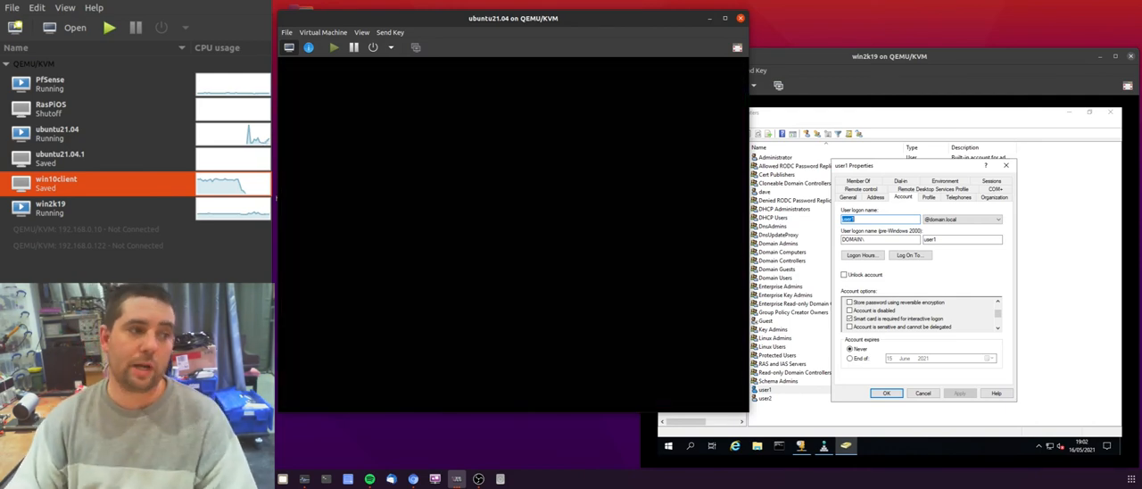
mouse_move(550, 264)
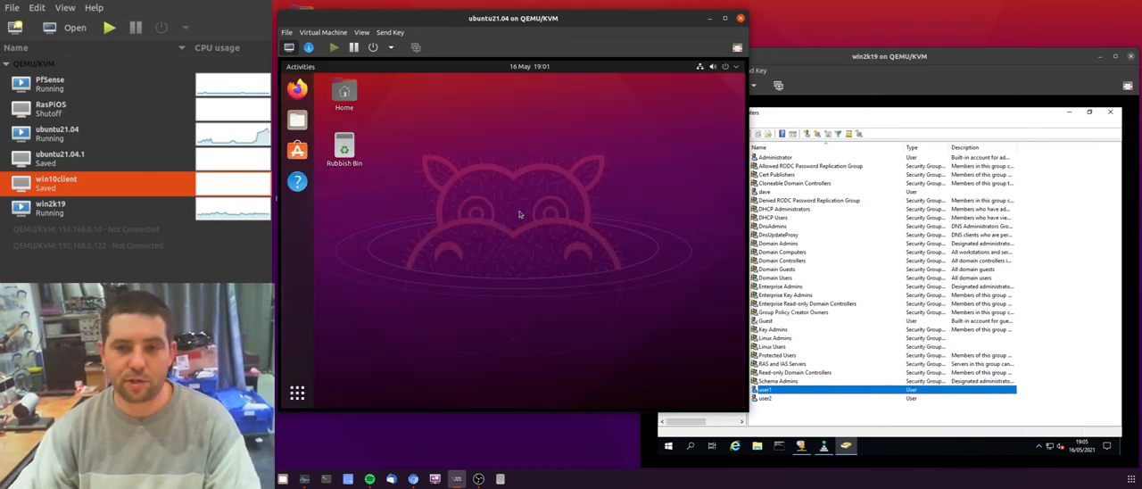
mouse_move(550, 223)
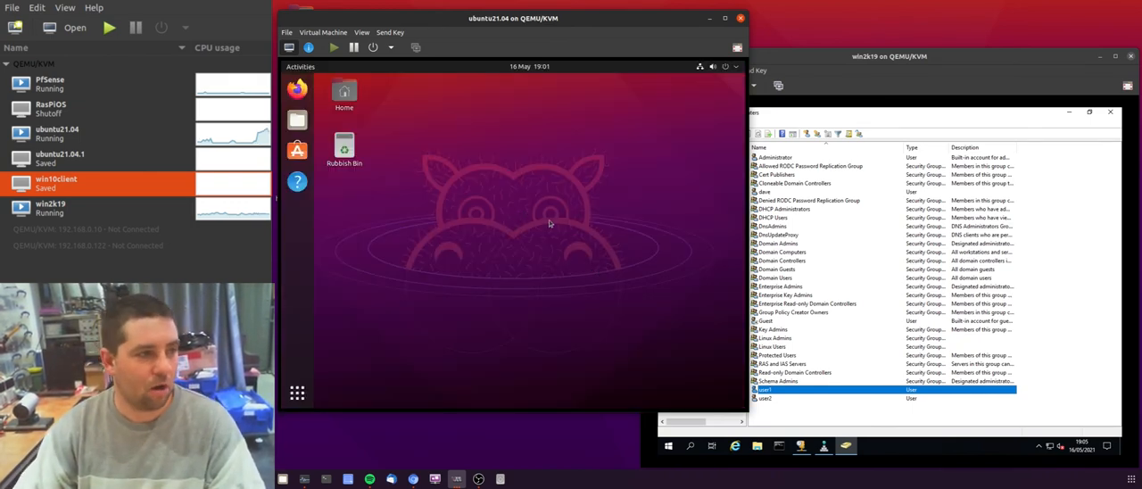
- Launch Settings from Activities and go to the Users page
click(343, 93)
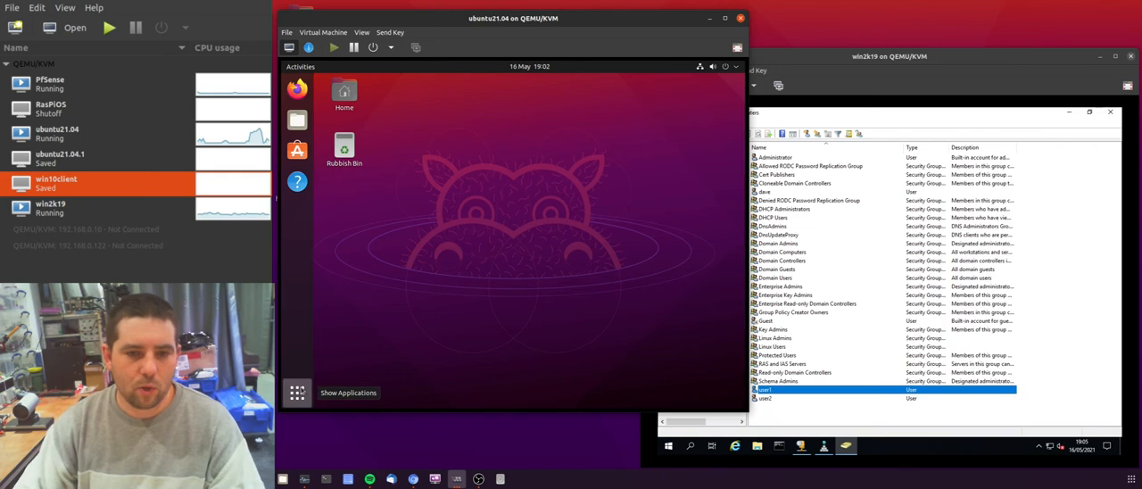
text(setting)
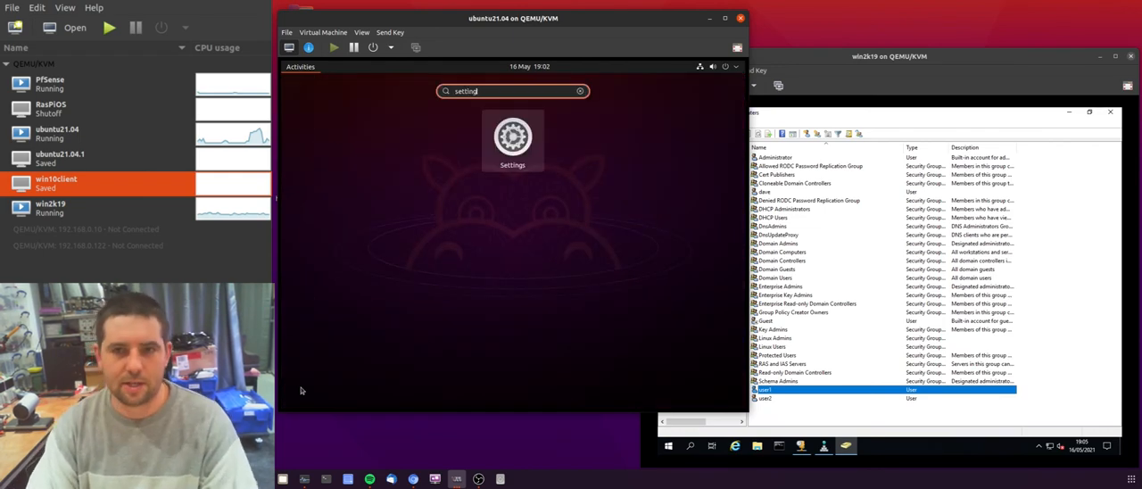
click(512, 139)
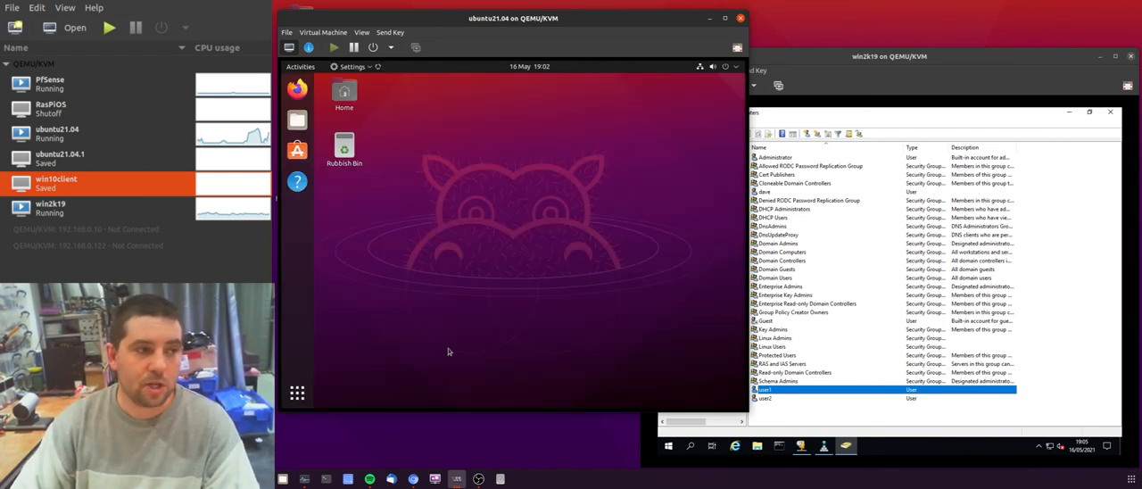
mouse_move(553, 216)
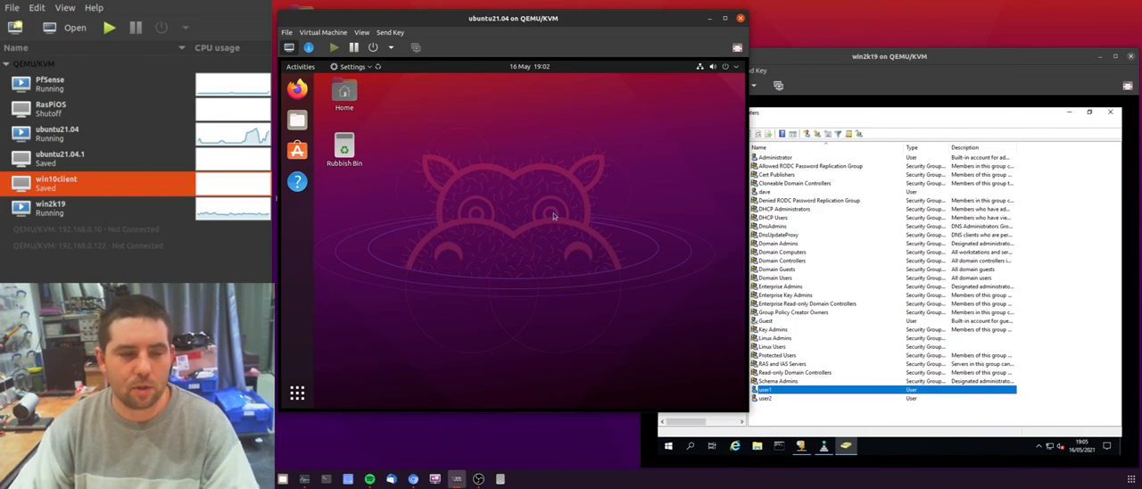
mouse_move(526, 217)
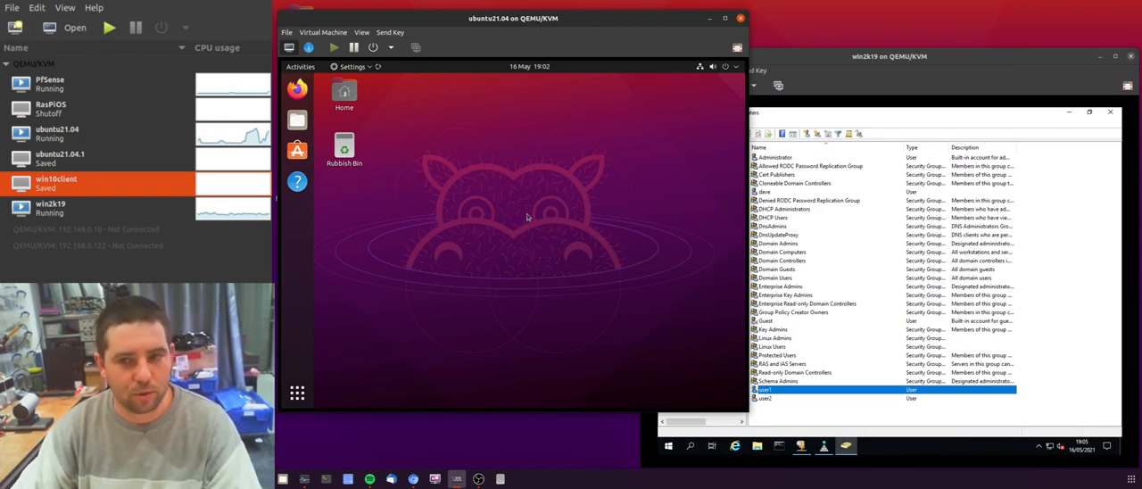
click(296, 211)
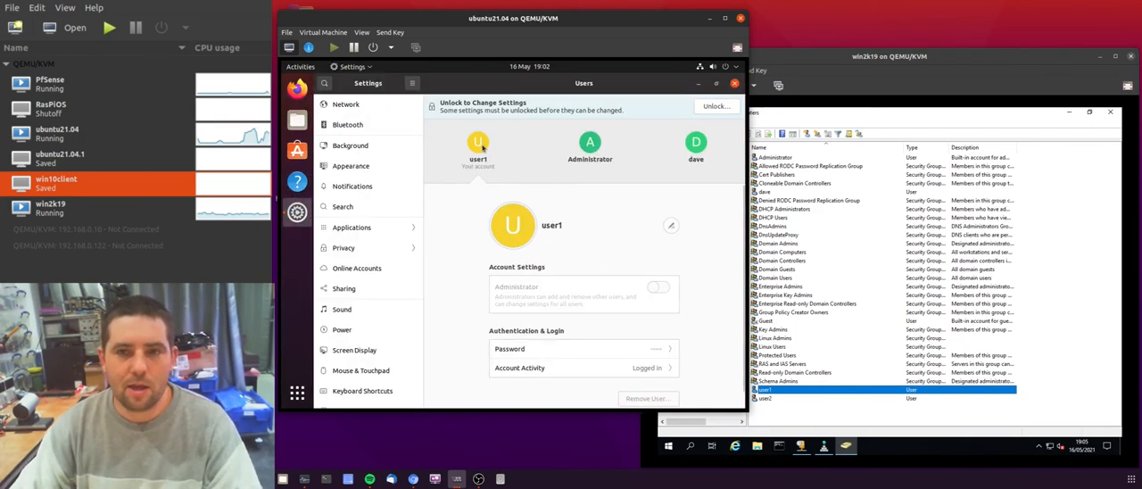
mouse_move(621, 318)
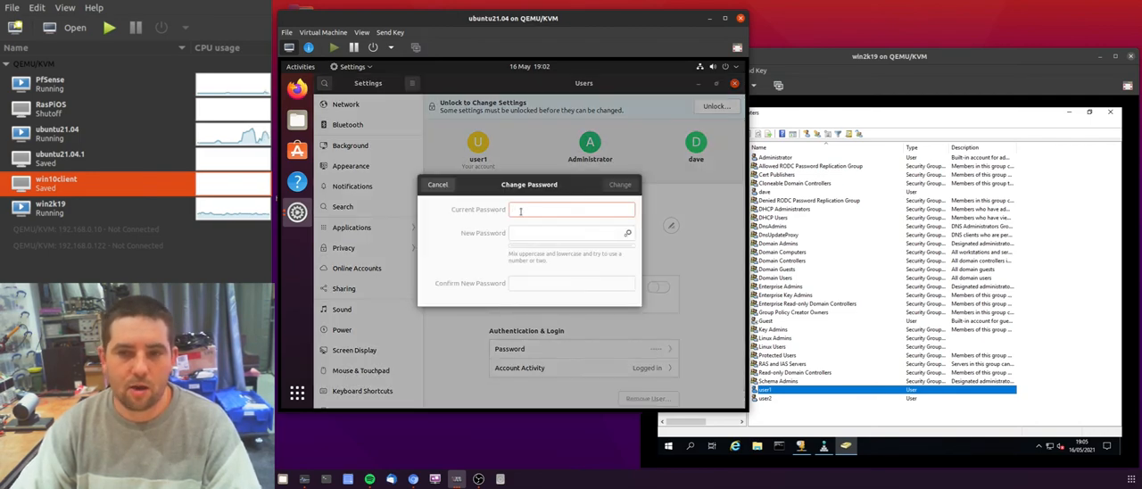
- Start and cancel a password change for user1, then browse the Administrator and dave accounts
click(572, 232)
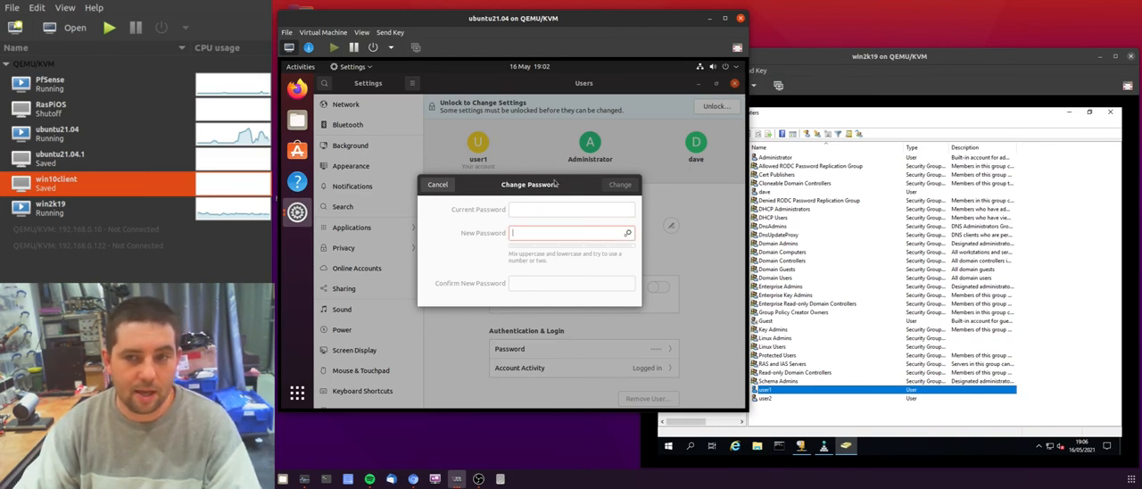
click(437, 186)
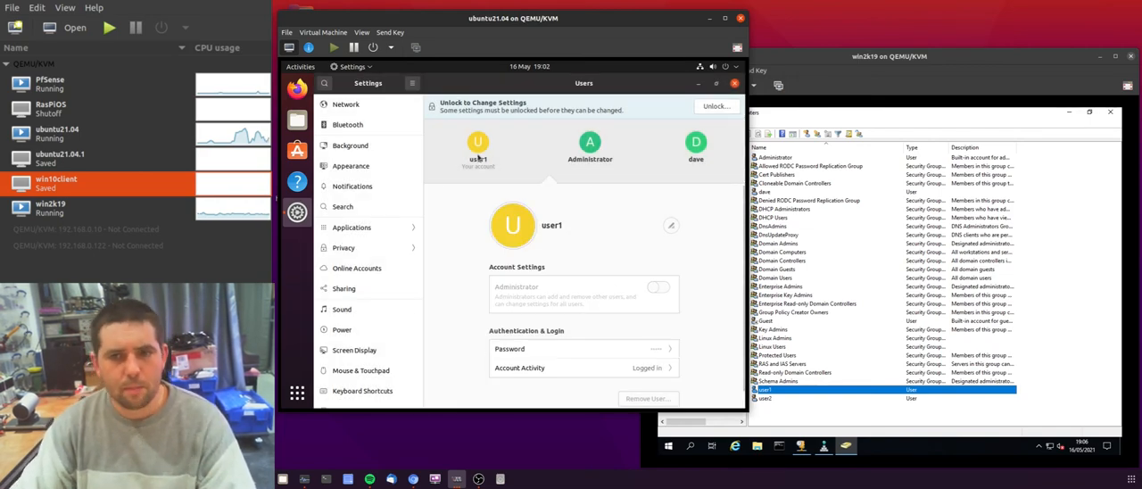
click(589, 144)
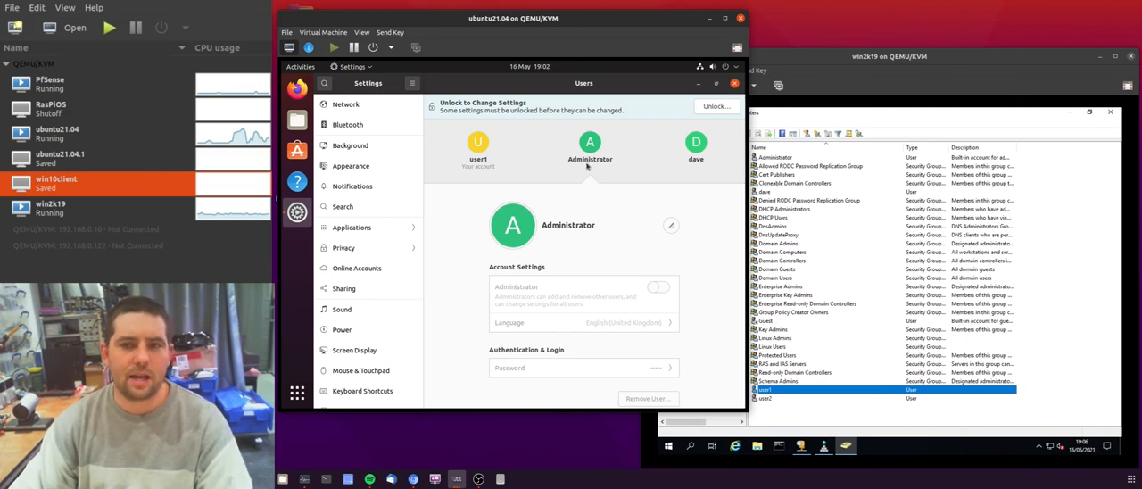
click(696, 146)
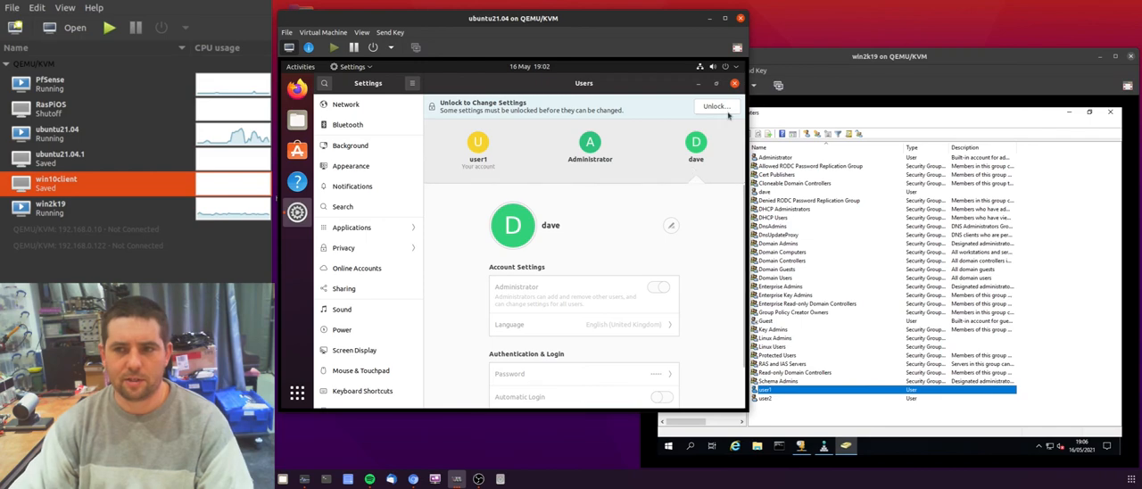
- Unlock the Users settings by authenticating with dave's password
click(714, 105)
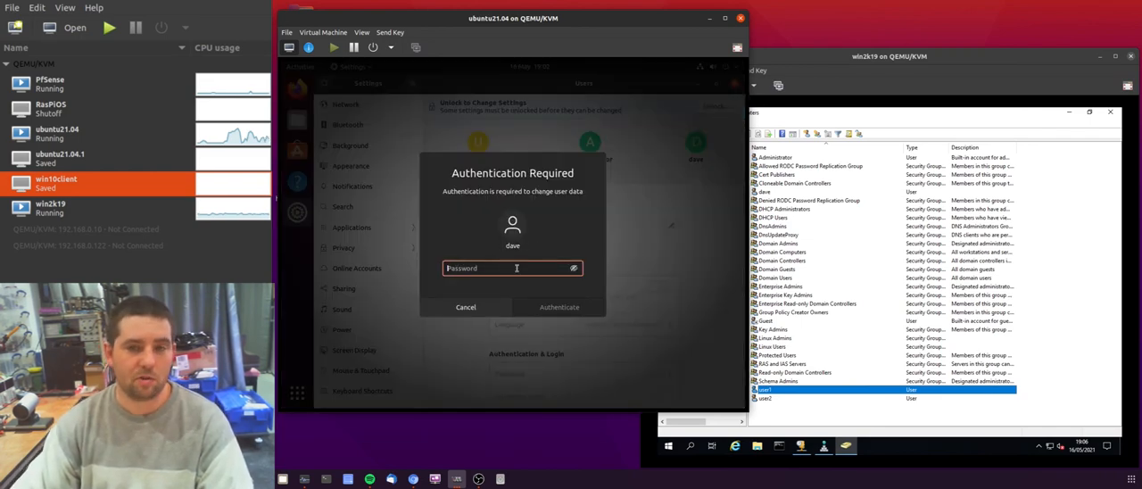
text(password)
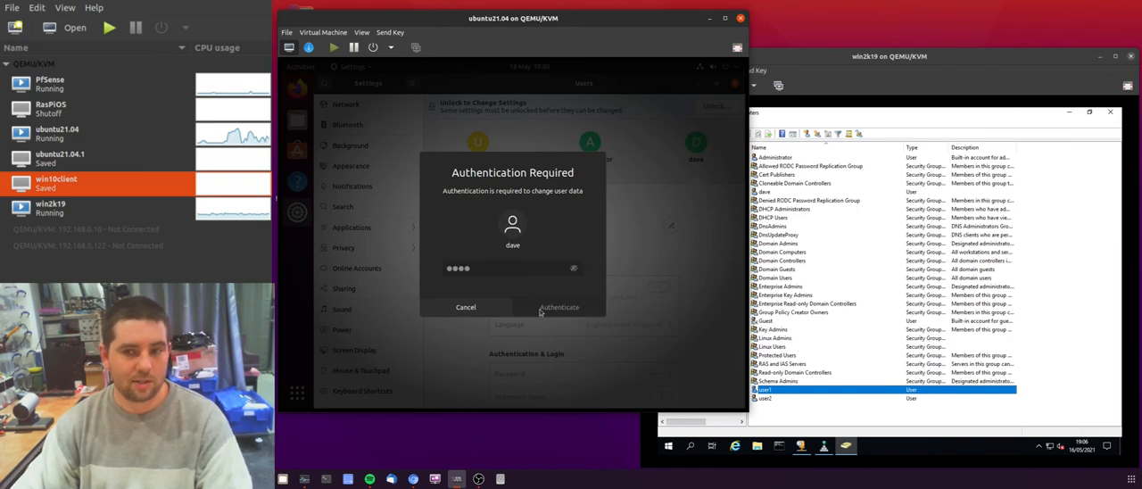
click(559, 307)
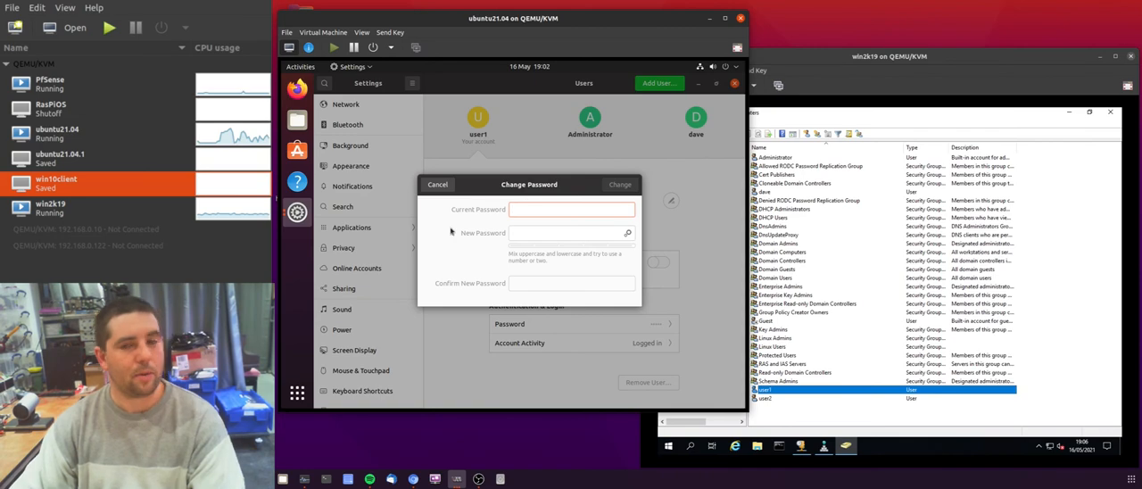
- Cancel the Password dialogs for user1 and Administrator, leaving both unchanged
click(436, 185)
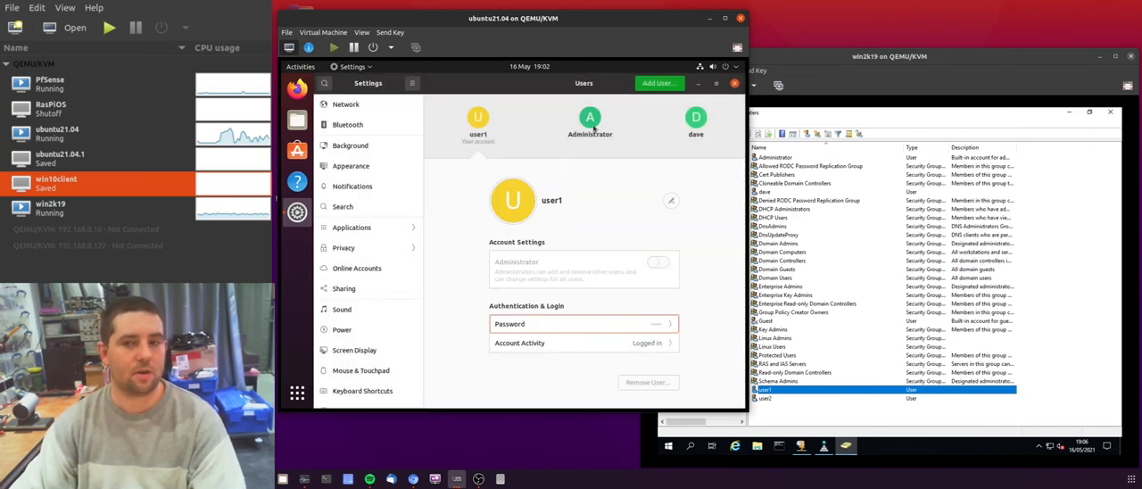
click(582, 325)
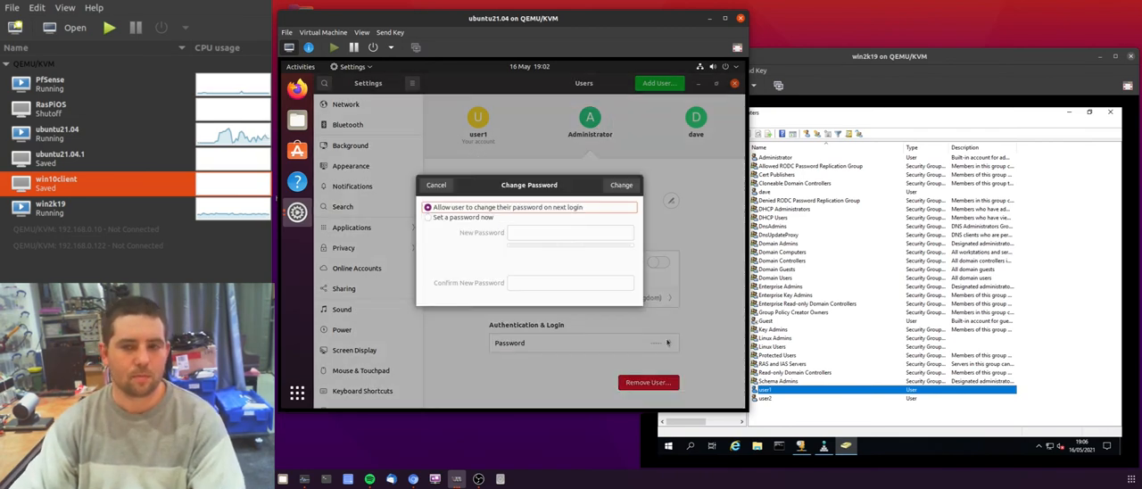
click(436, 186)
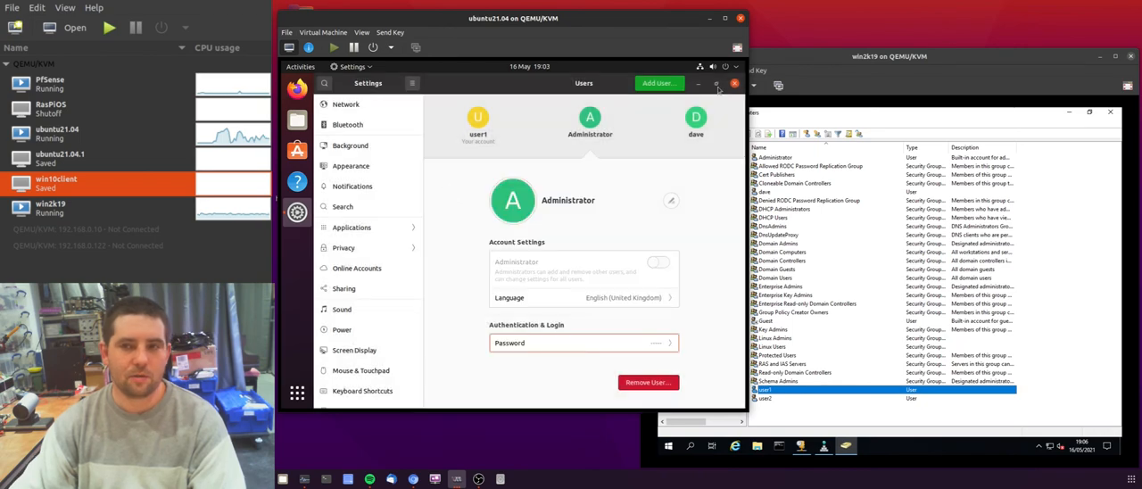
click(714, 66)
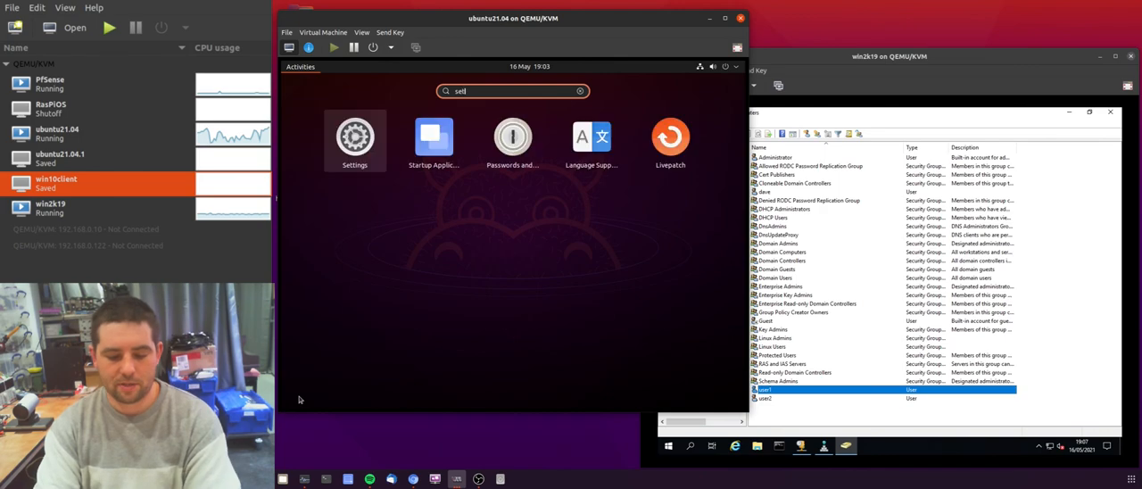
- Unlock Users with dave's password and set a new local password for user1 now
click(354, 136)
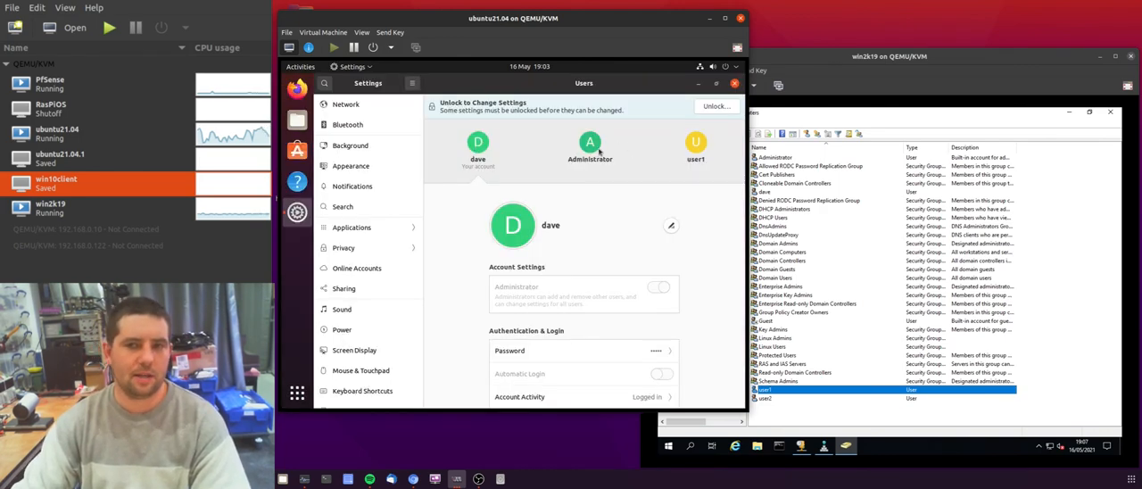
click(589, 145)
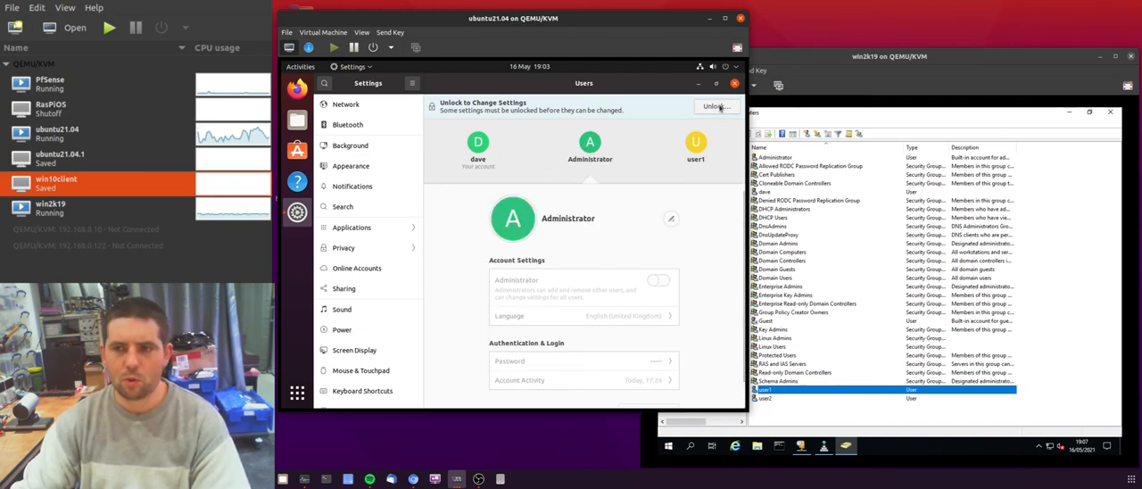
click(714, 107)
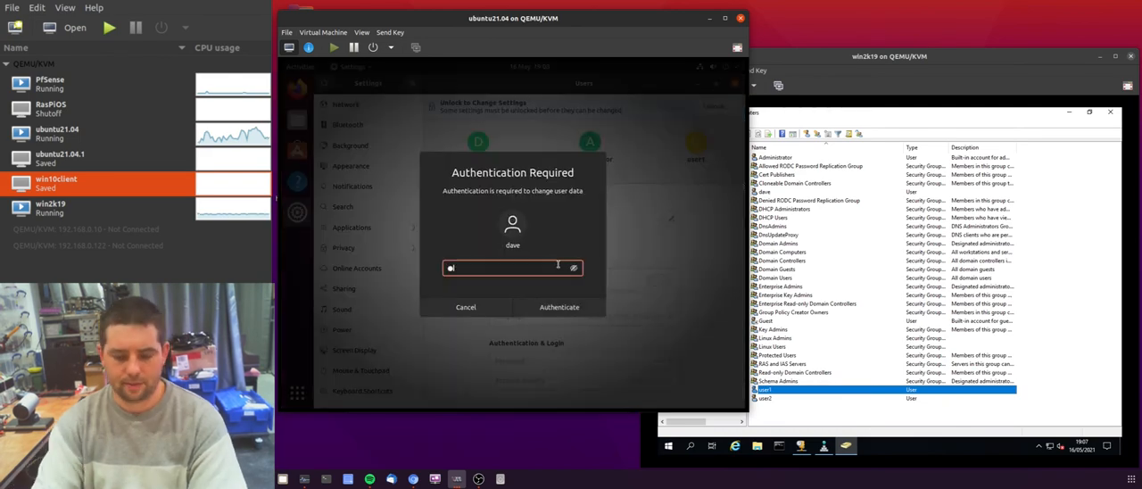
click(559, 307)
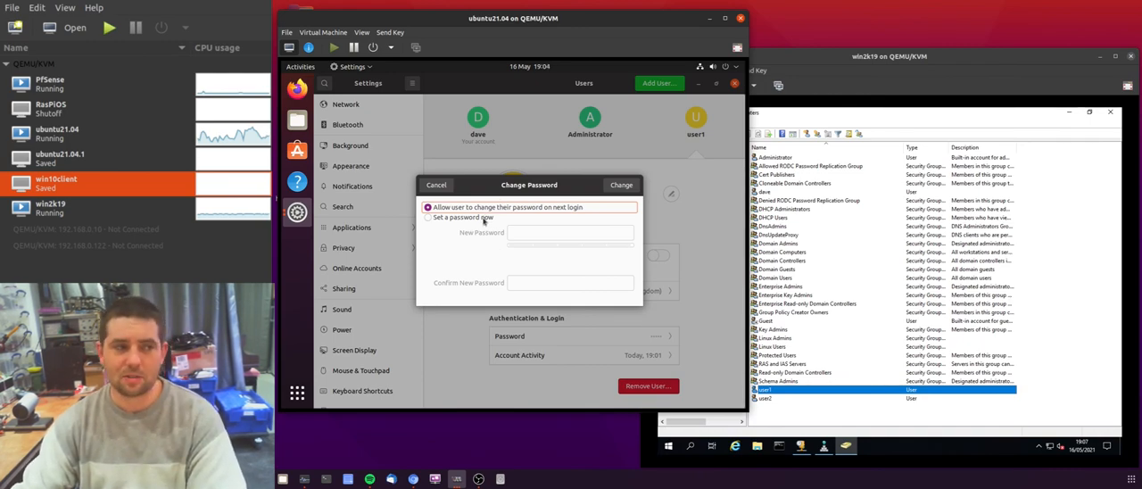
click(428, 217)
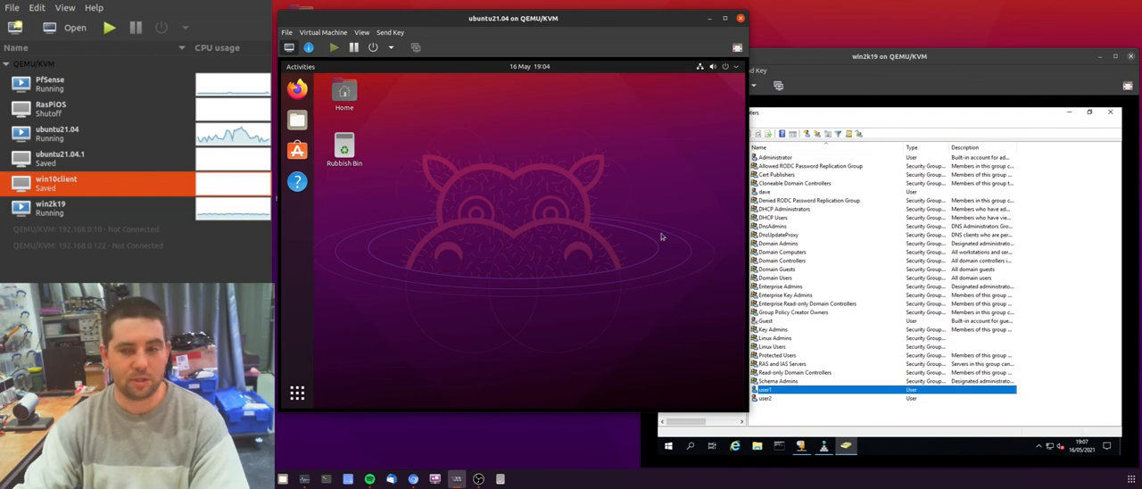
- Log out via the system menu and sign back in as user1 with the old AD password
click(734, 66)
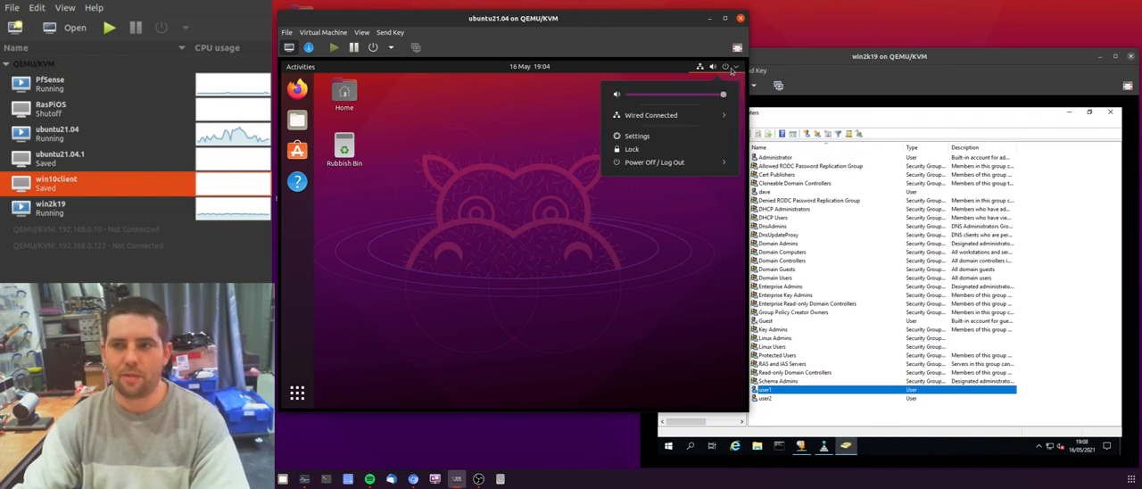
click(654, 161)
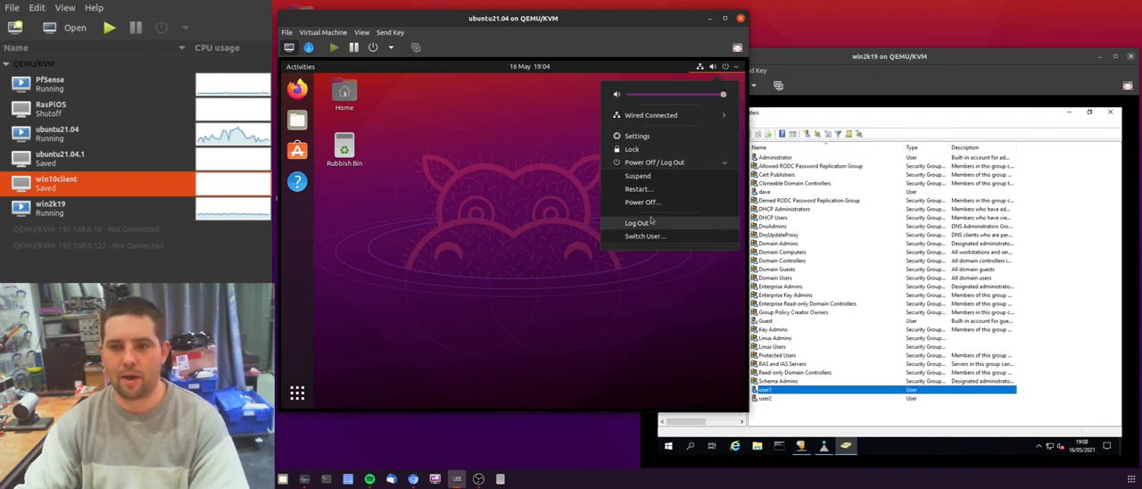
click(639, 221)
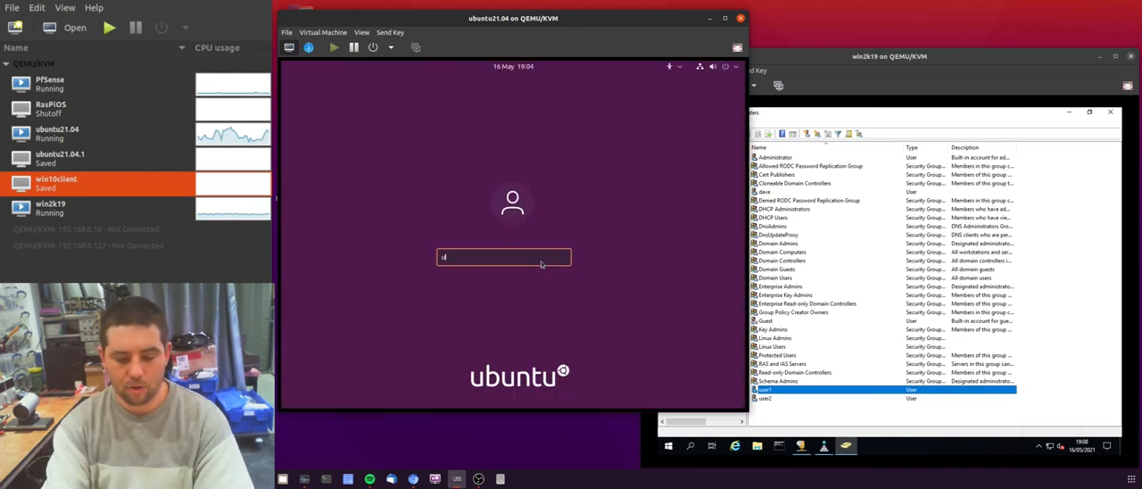
text(ser1)
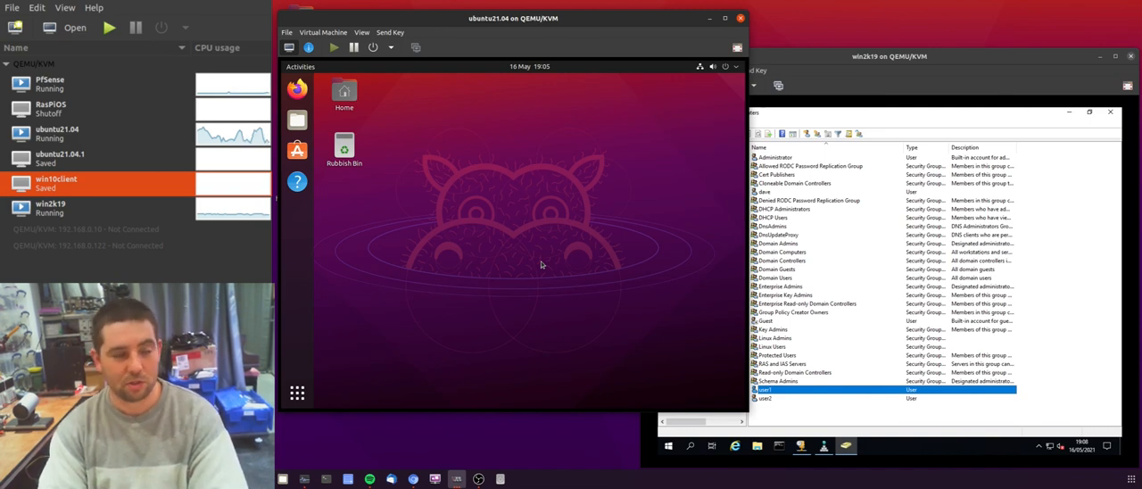
mouse_move(400, 268)
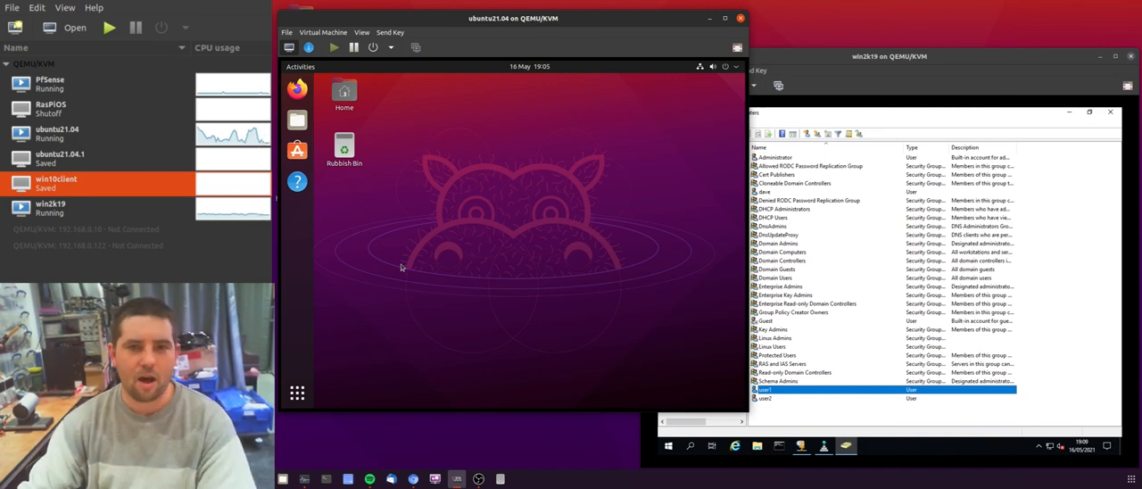
mouse_move(600, 311)
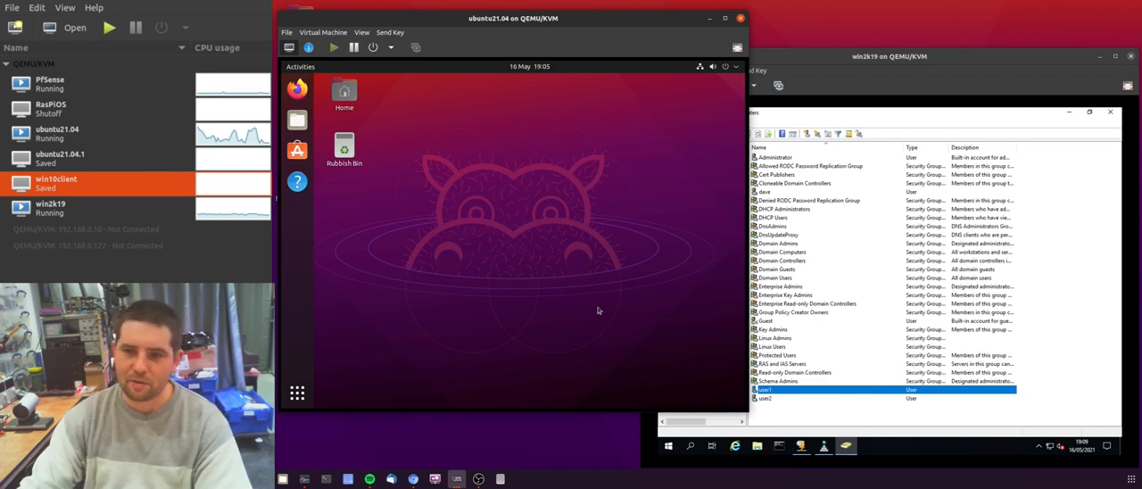